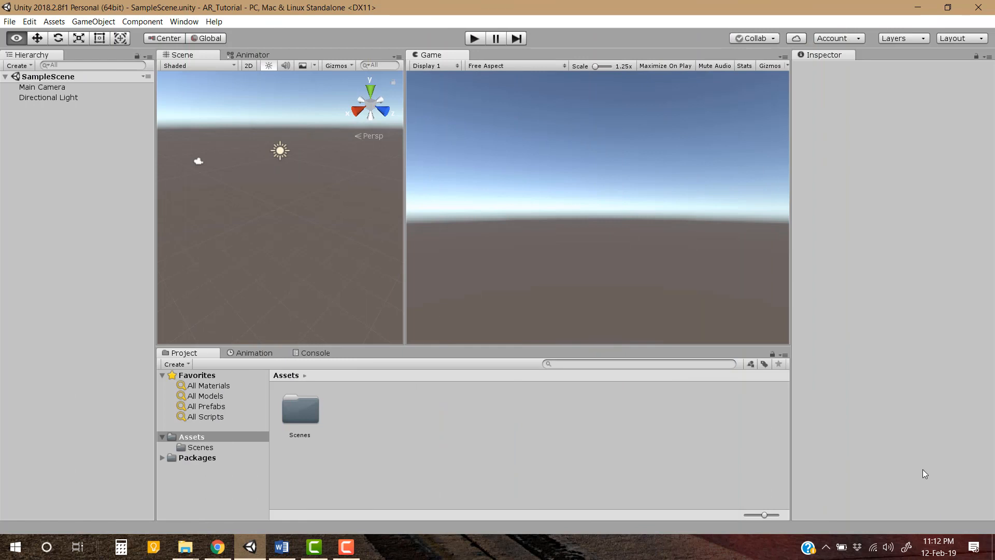
mouse_move(916, 455)
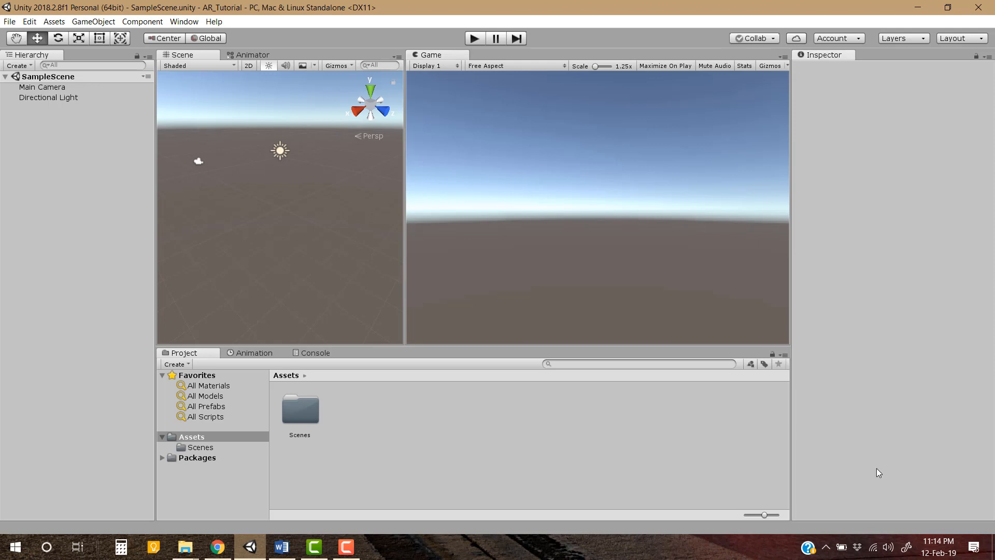
mouse_move(321, 209)
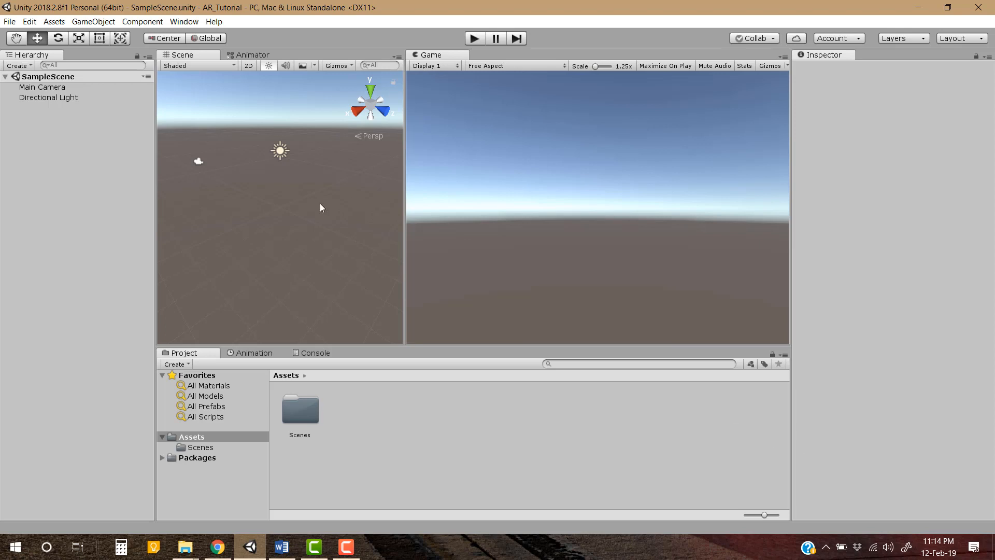
Open the Build Settings window from the File menu
left_click(9, 20)
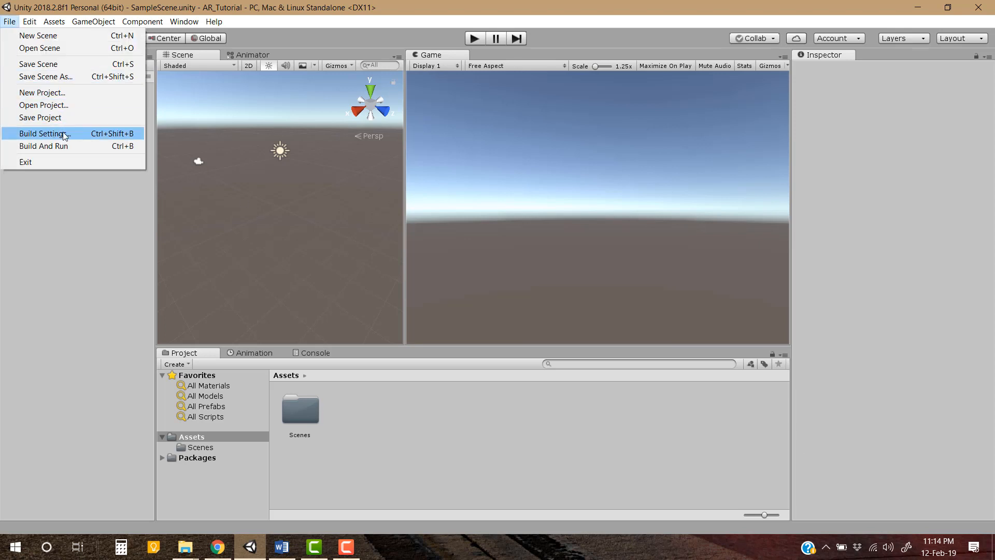
left_click(45, 134)
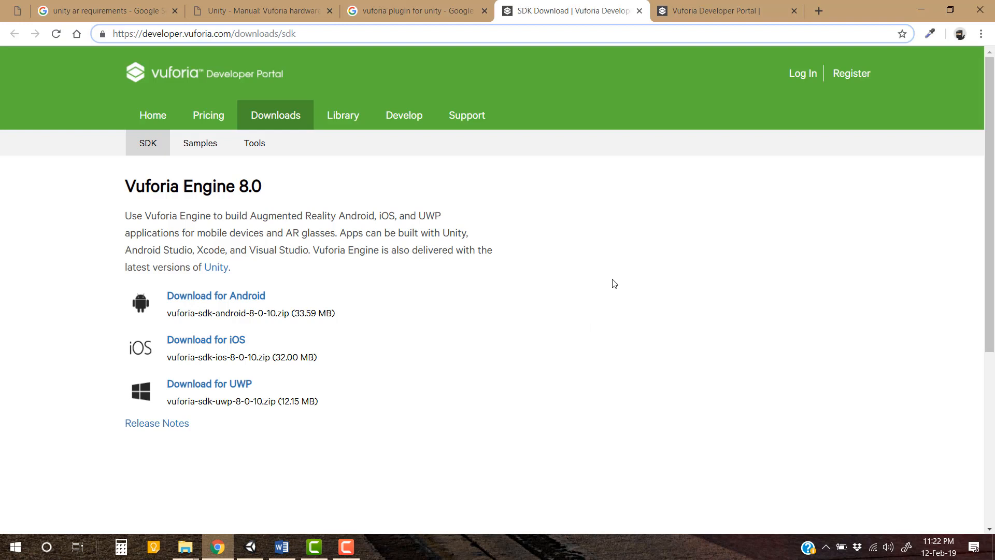
mouse_move(230, 346)
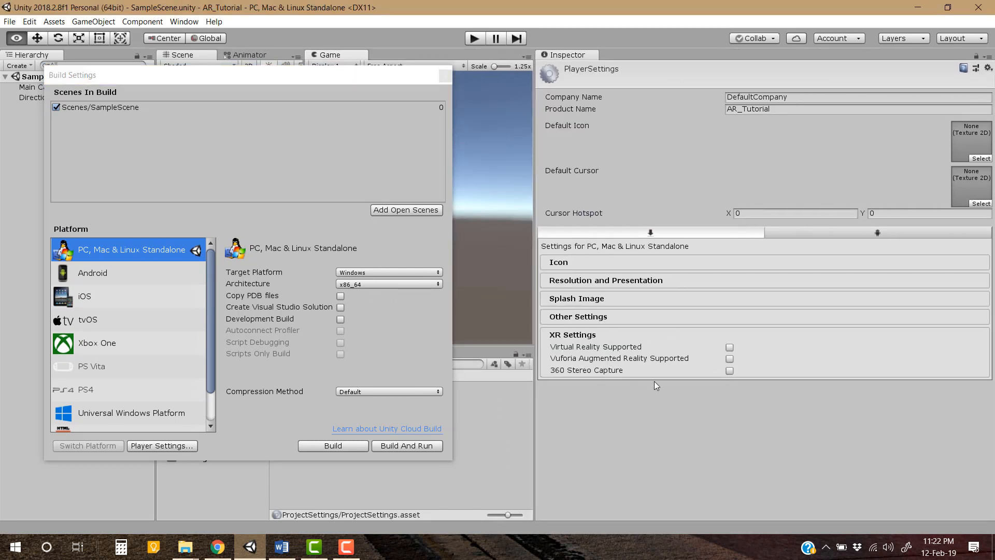
mouse_move(576, 367)
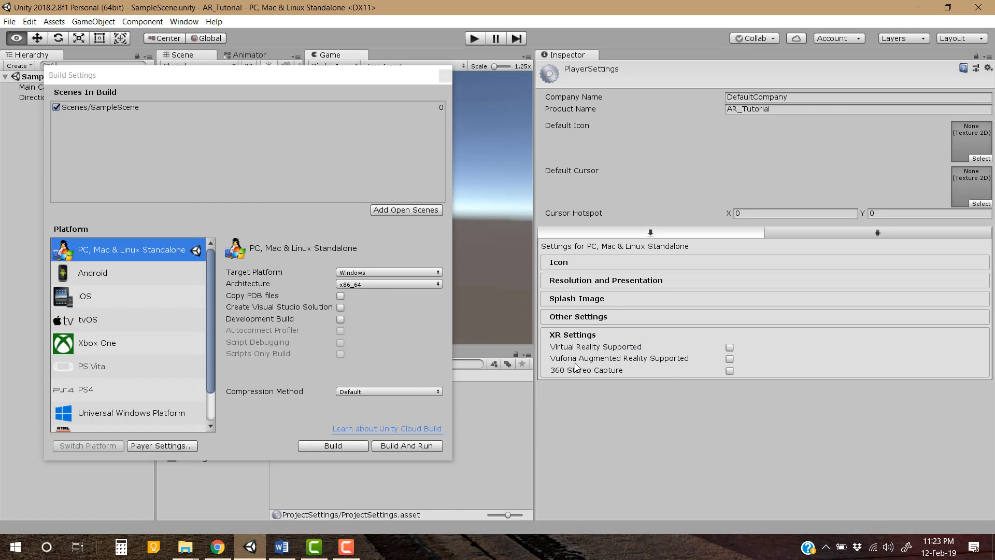
mouse_move(629, 368)
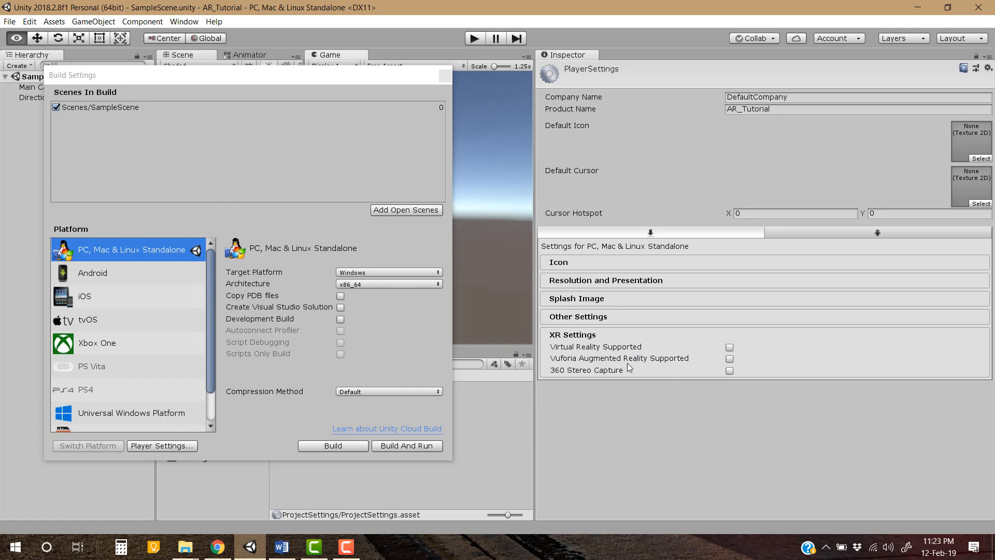
mouse_move(669, 367)
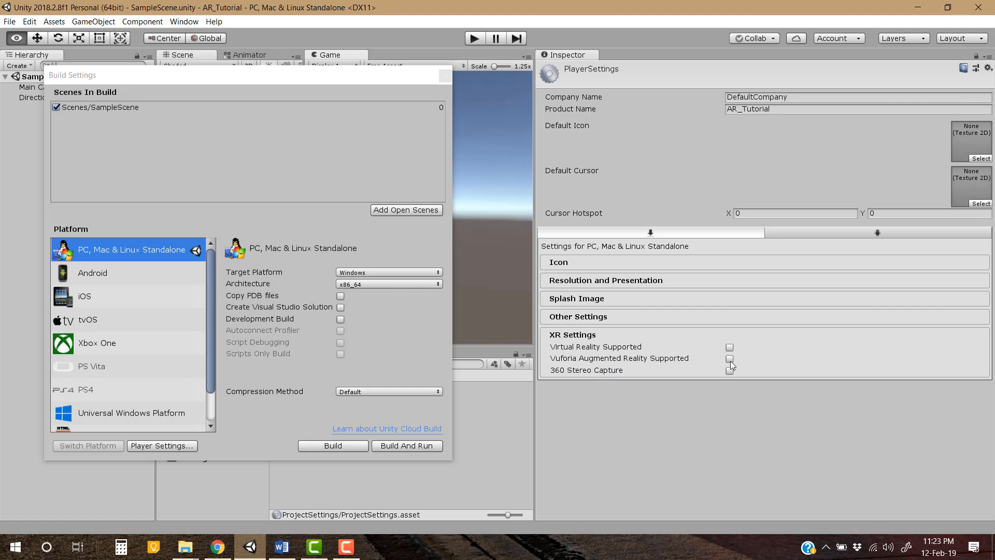
Tick Vuforia Augmented Reality Supported in XR Settings, then close the Build Settings window
left_click(729, 361)
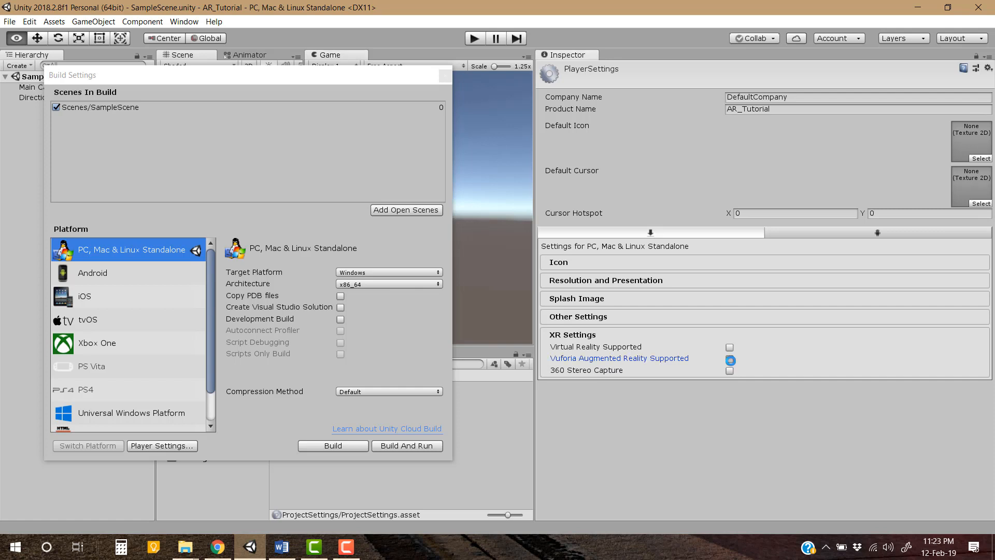
left_click(737, 358)
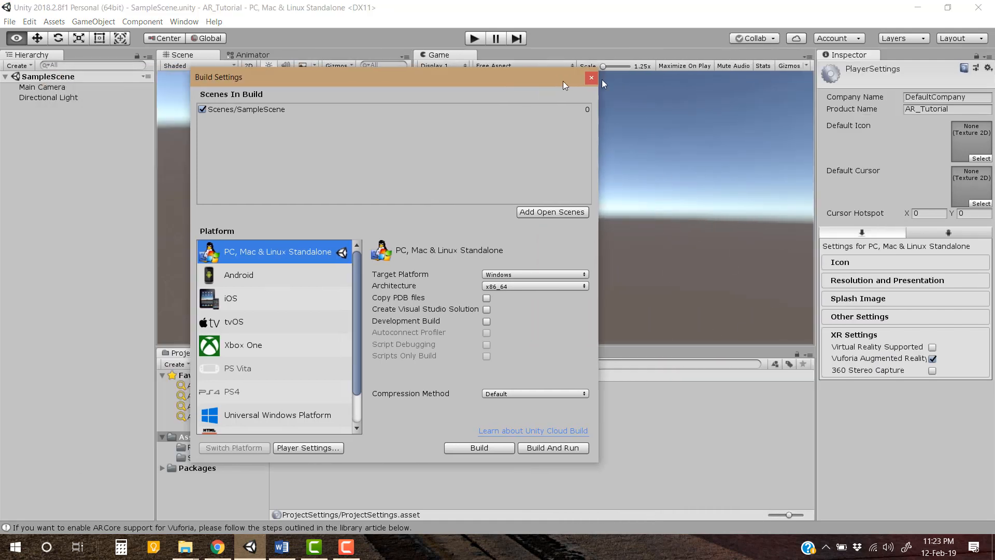
left_click(591, 76)
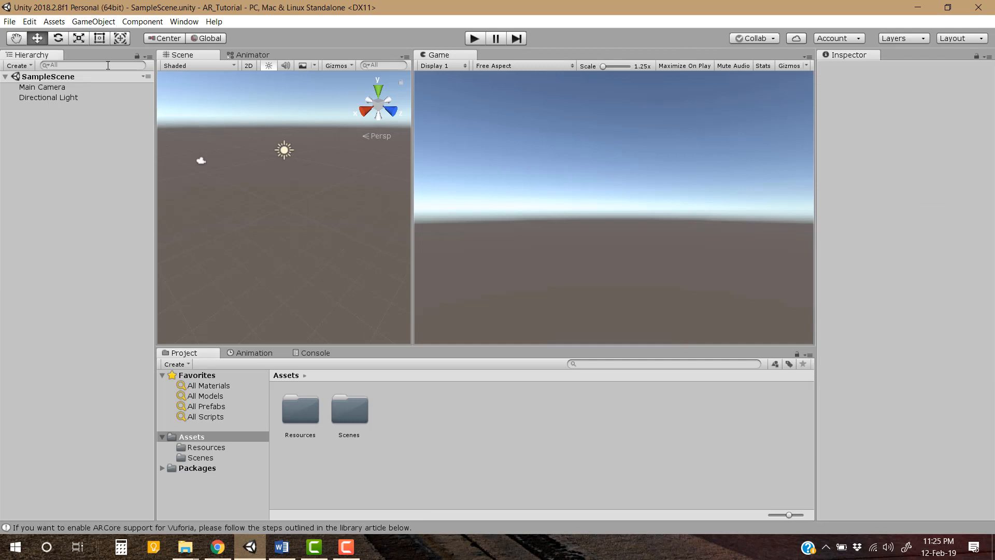
Add a Vuforia Image target, import the Vuforia assets, and select the new ImageTarget
left_click(93, 21)
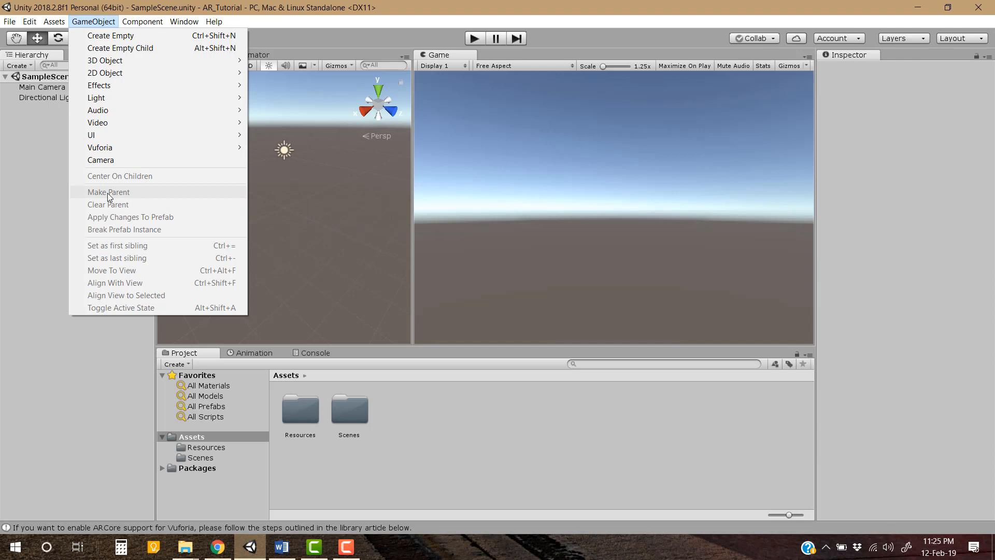
mouse_move(99, 147)
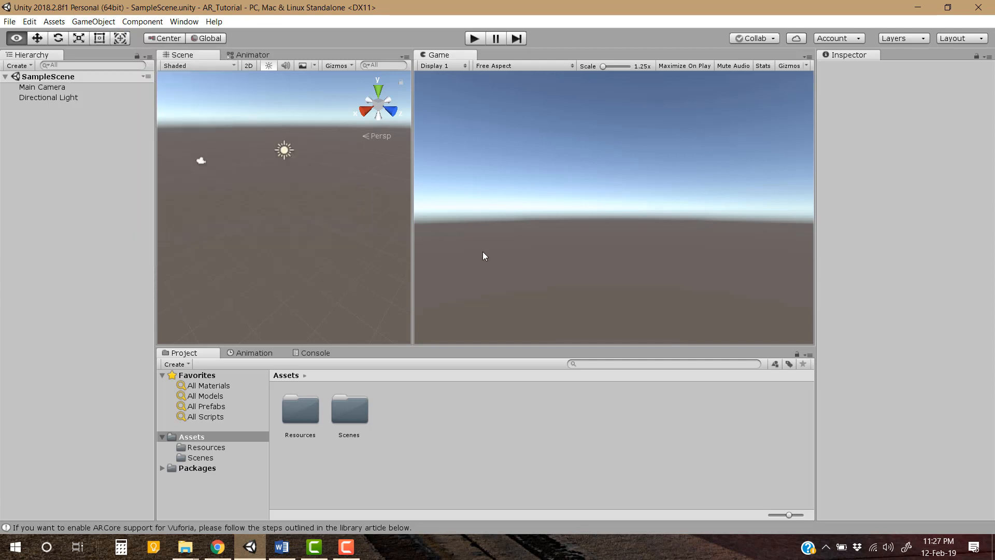
left_click(93, 21)
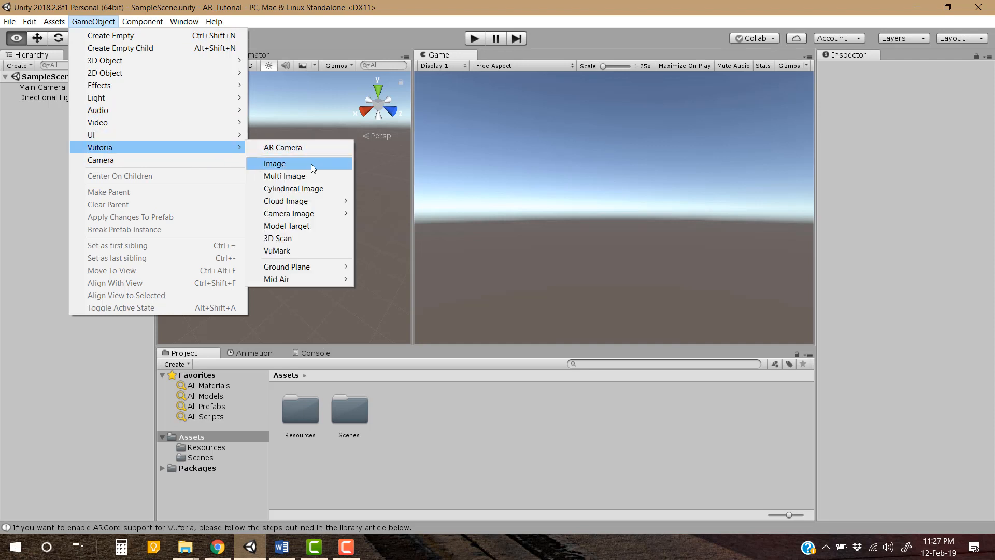
left_click(275, 164)
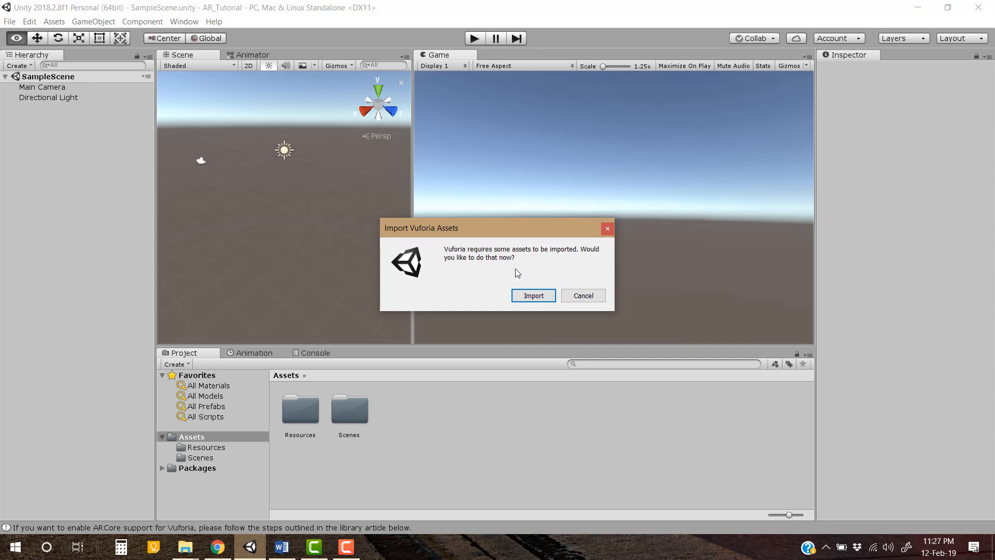
left_click(532, 295)
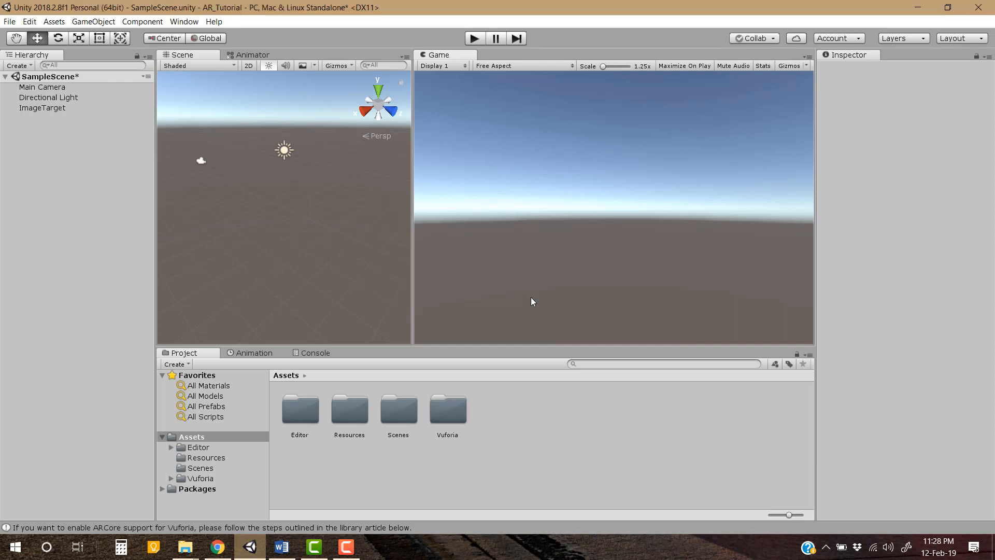
left_click(42, 107)
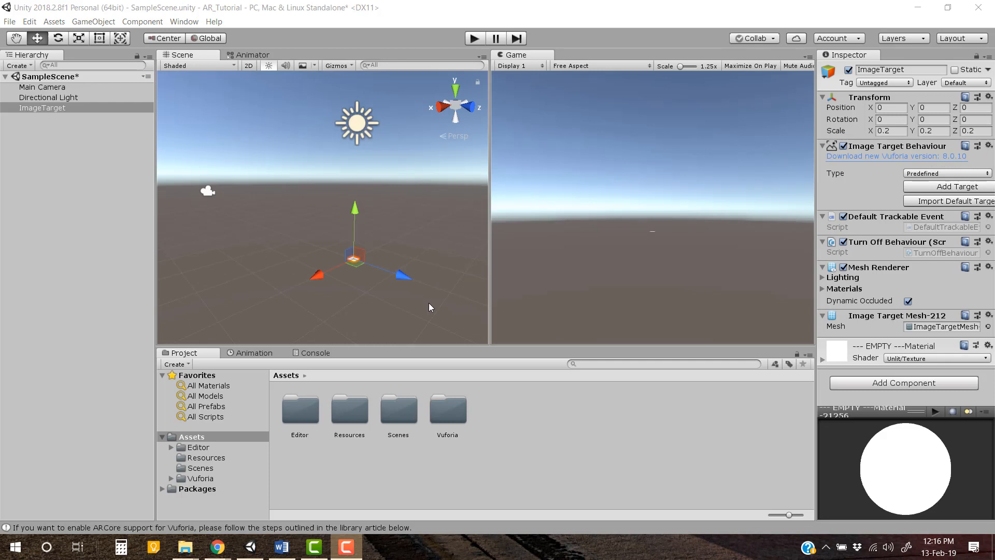
Replace Main Camera with a Vuforia AR Camera at X rotation 90 and open Vuforia configuration
left_click(43, 87)
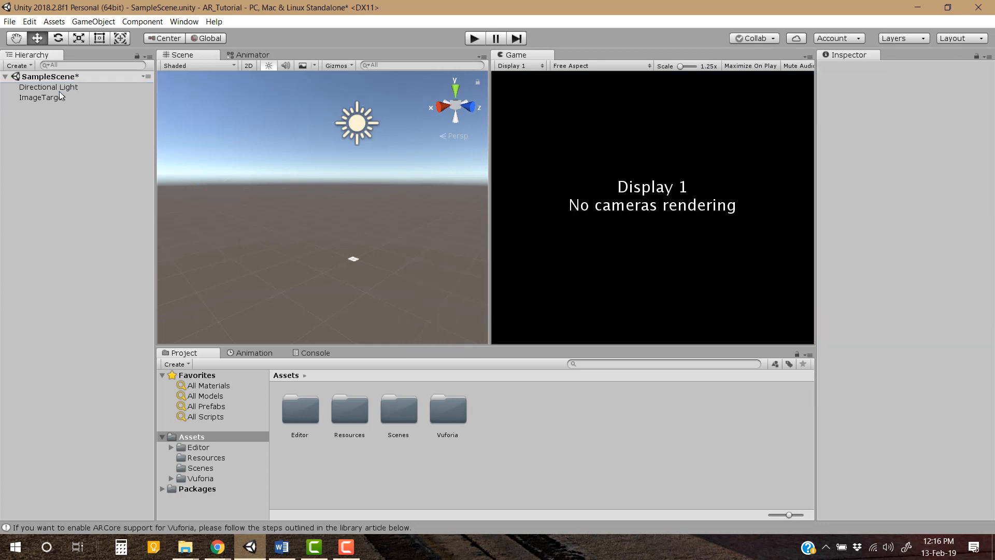
left_click(93, 21)
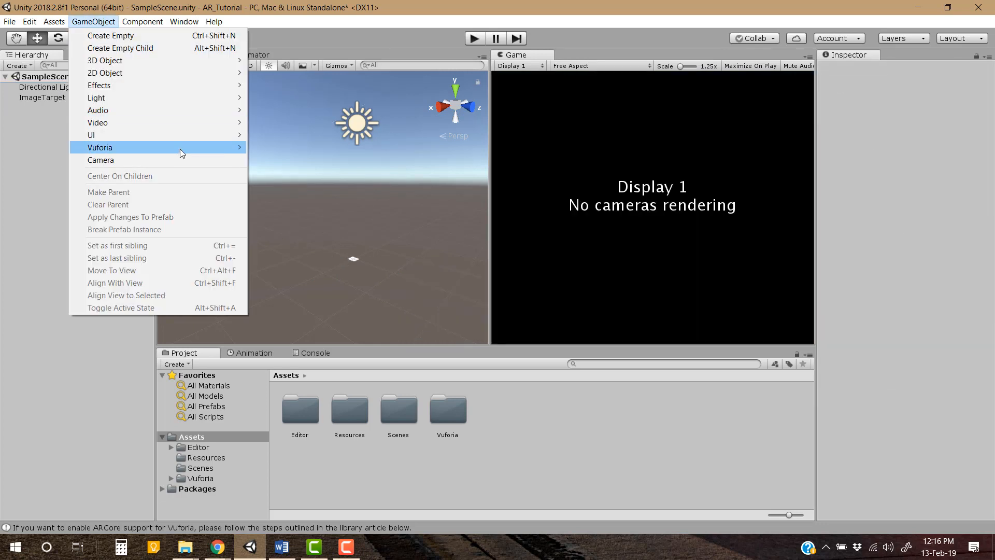
mouse_move(100, 148)
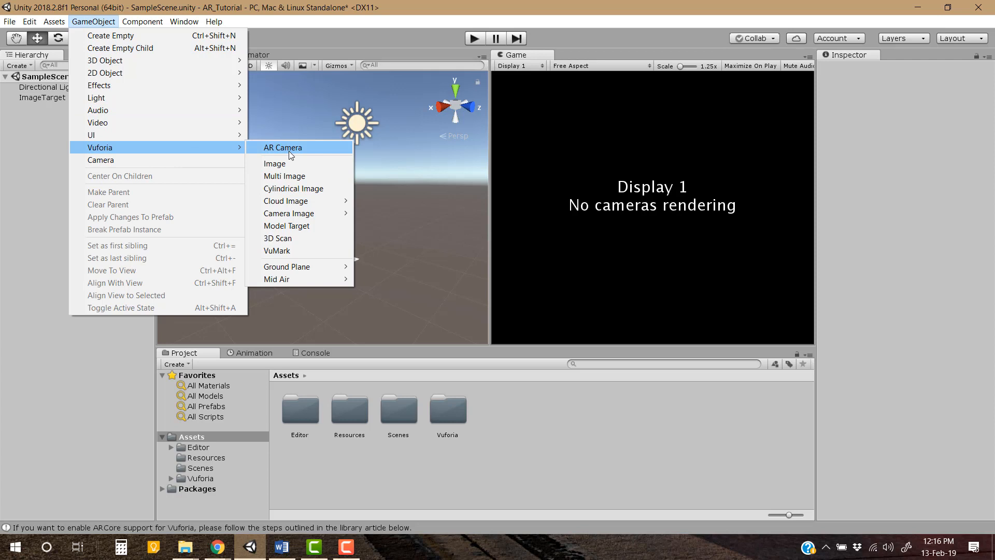
left_click(283, 147)
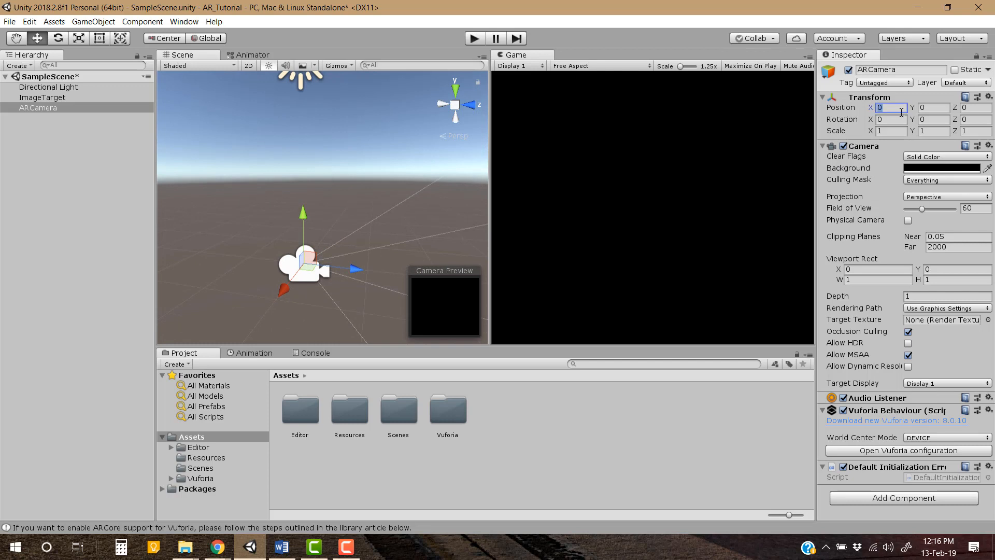
left_click(890, 119)
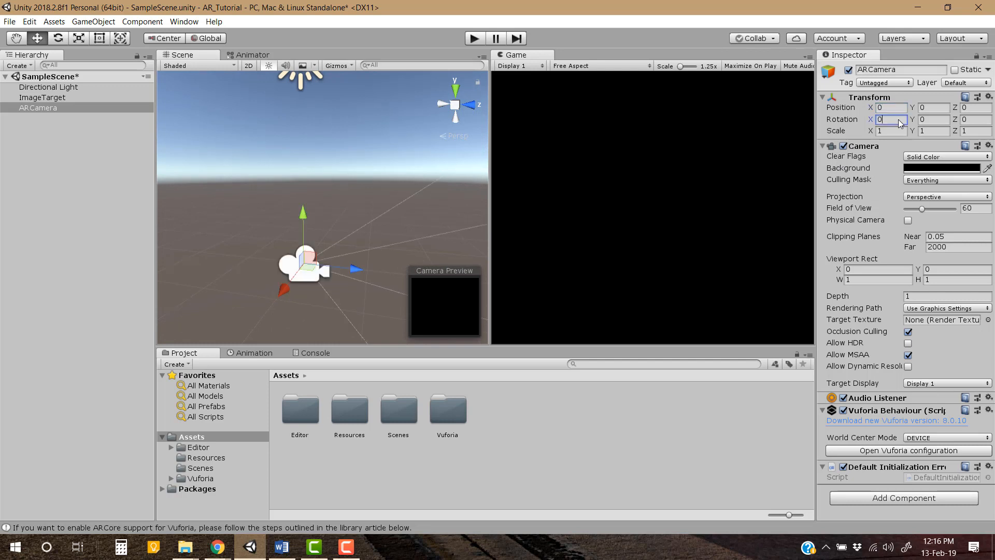
type("90")
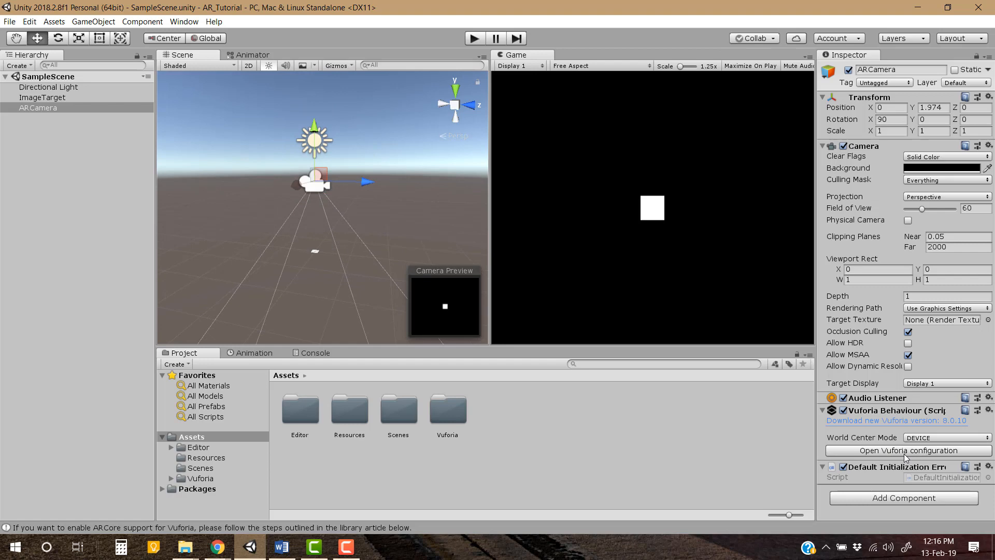
left_click(904, 450)
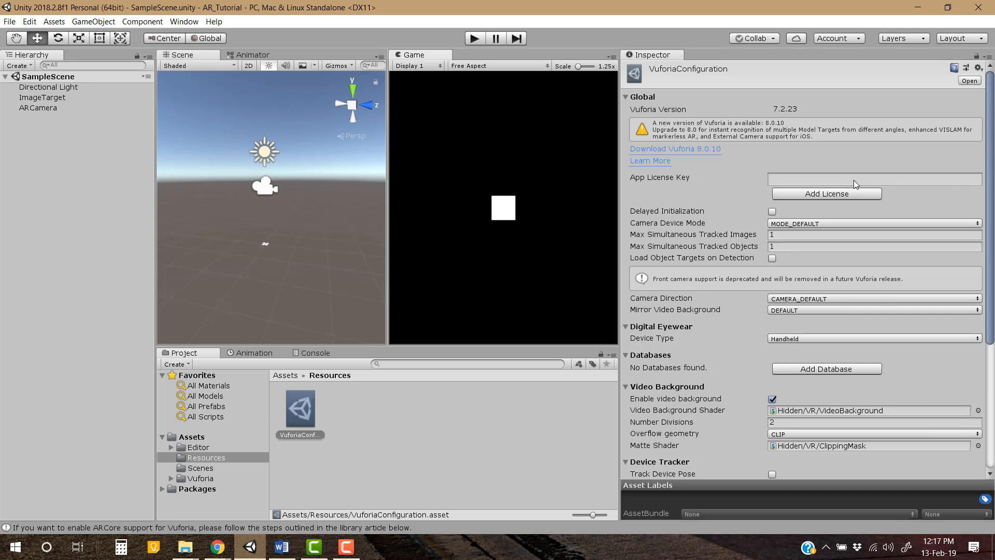
left_click(875, 179)
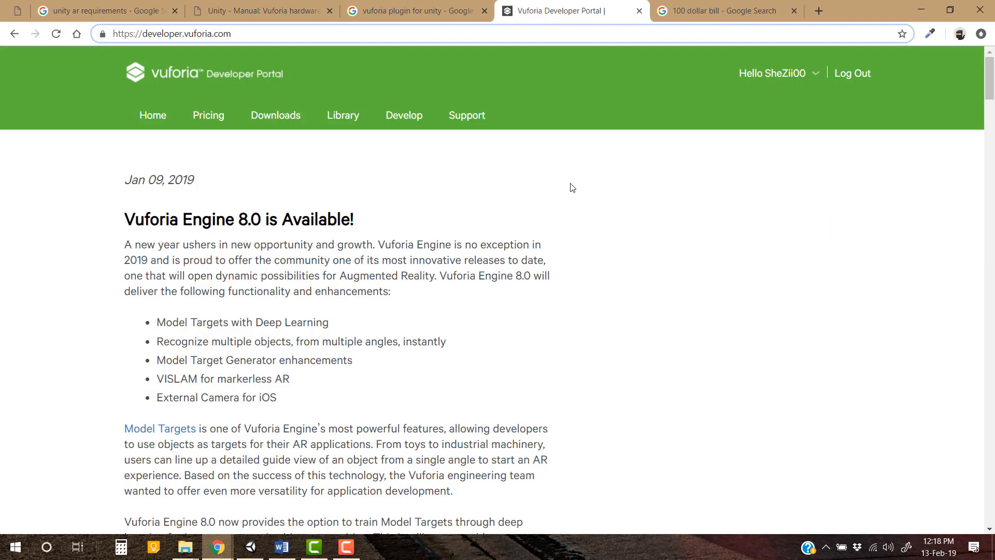
mouse_move(218, 45)
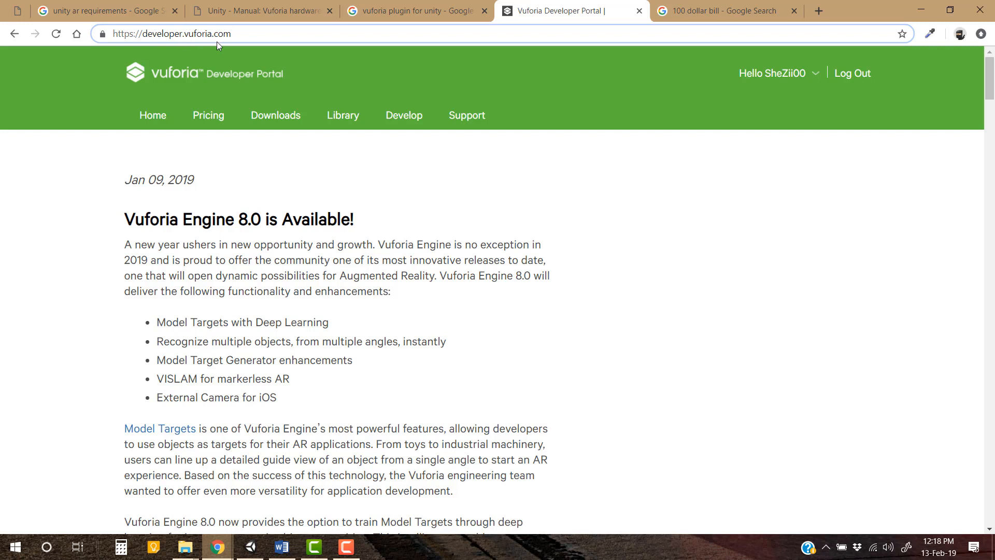
mouse_move(775, 103)
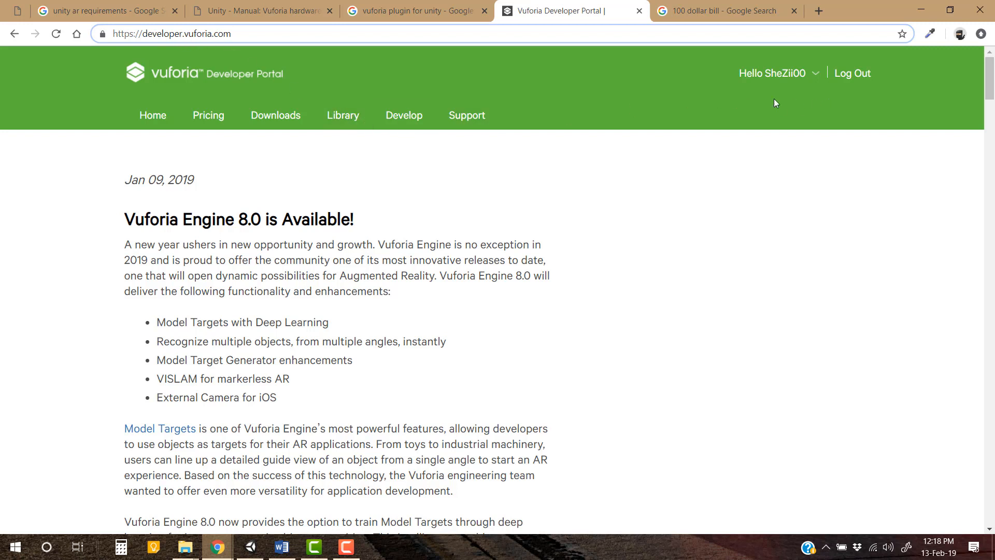
Create the 'Unity Vuforia AR' development license in License Manager and open its details
left_click(404, 115)
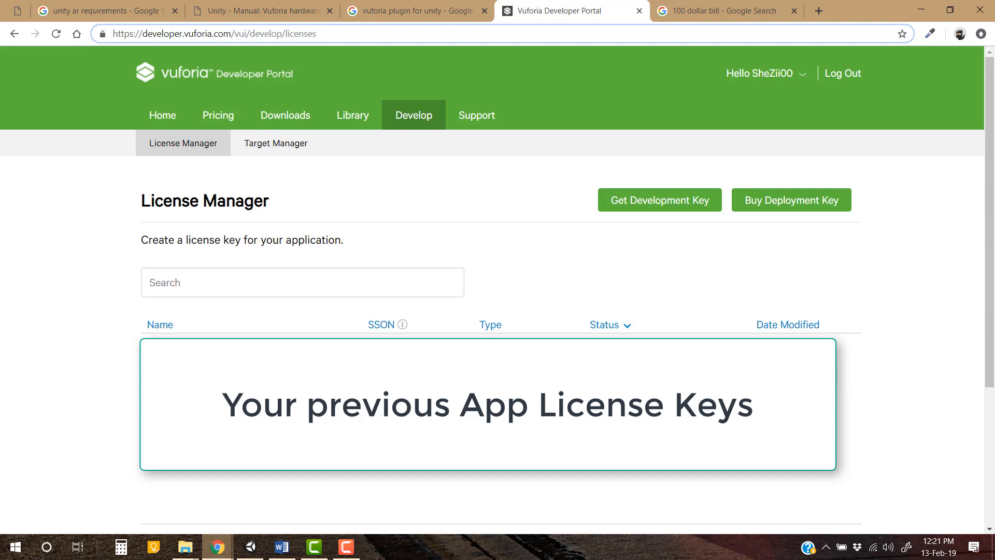
mouse_move(371, 333)
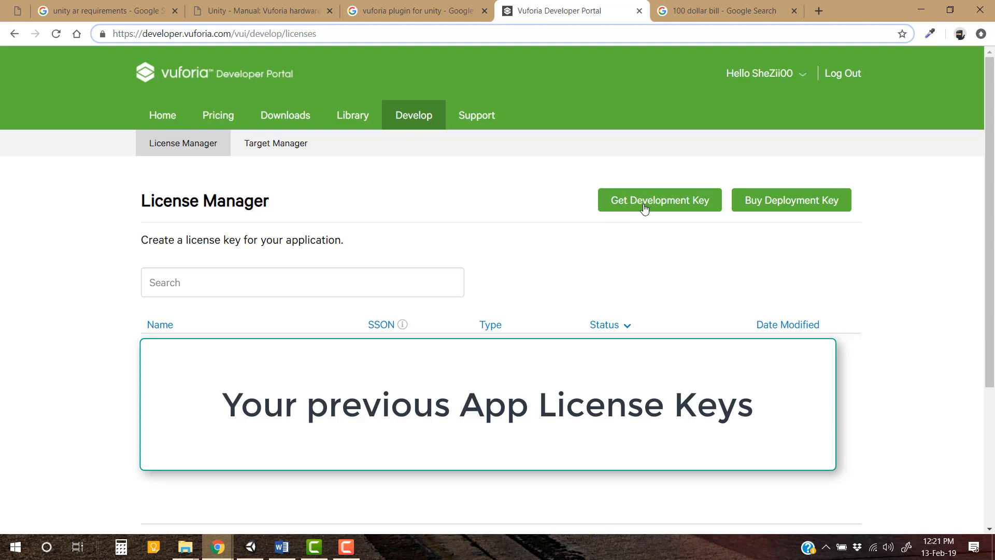
left_click(658, 200)
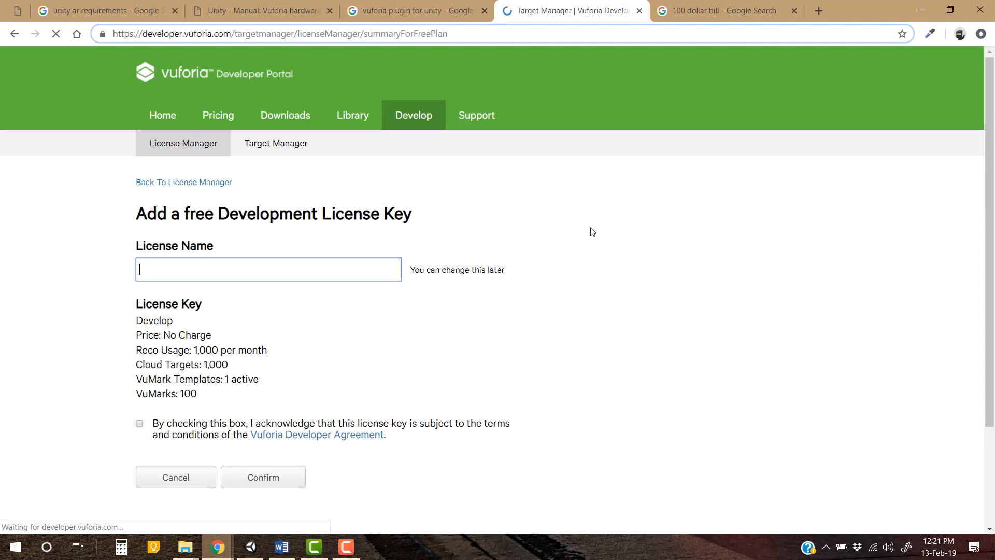
type("Unity Vuforia AR")
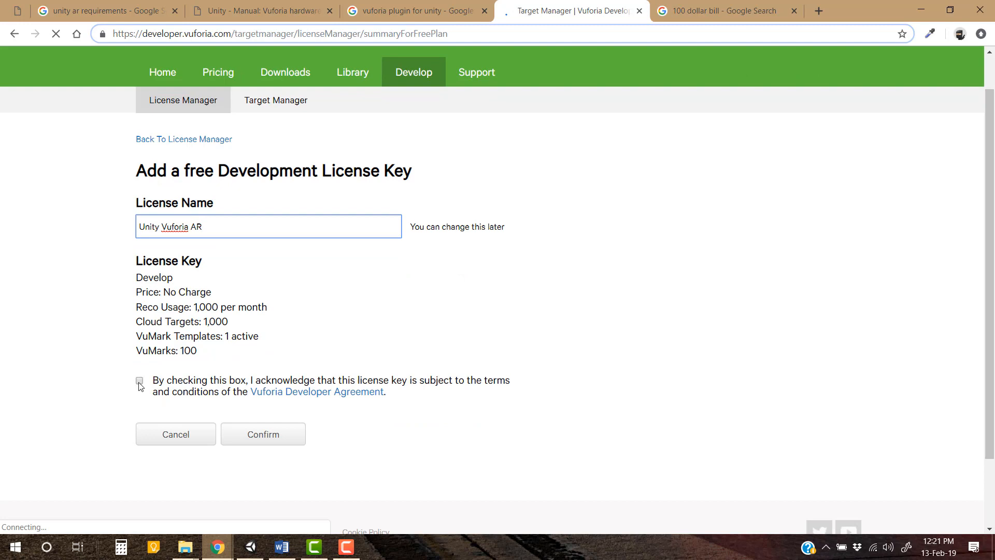
left_click(263, 435)
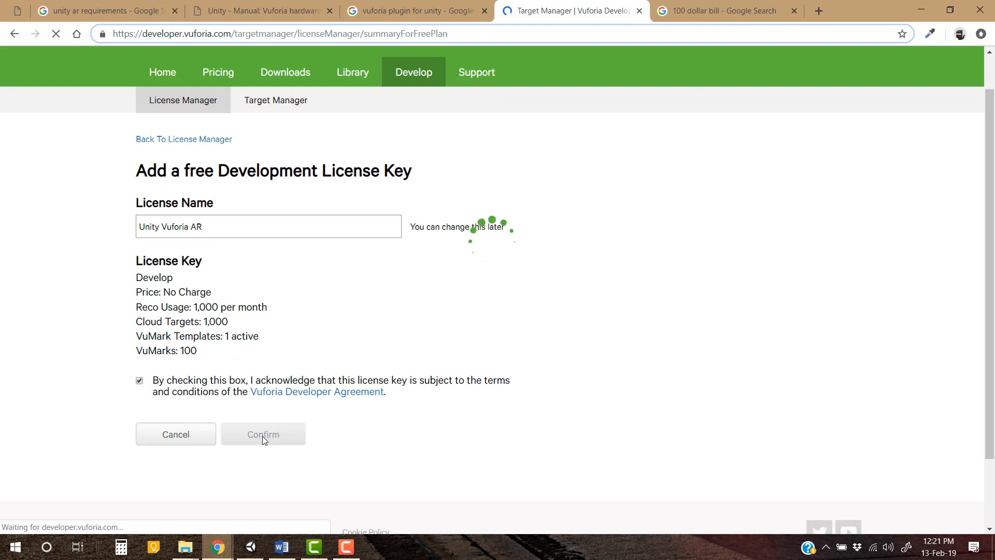
left_click(263, 434)
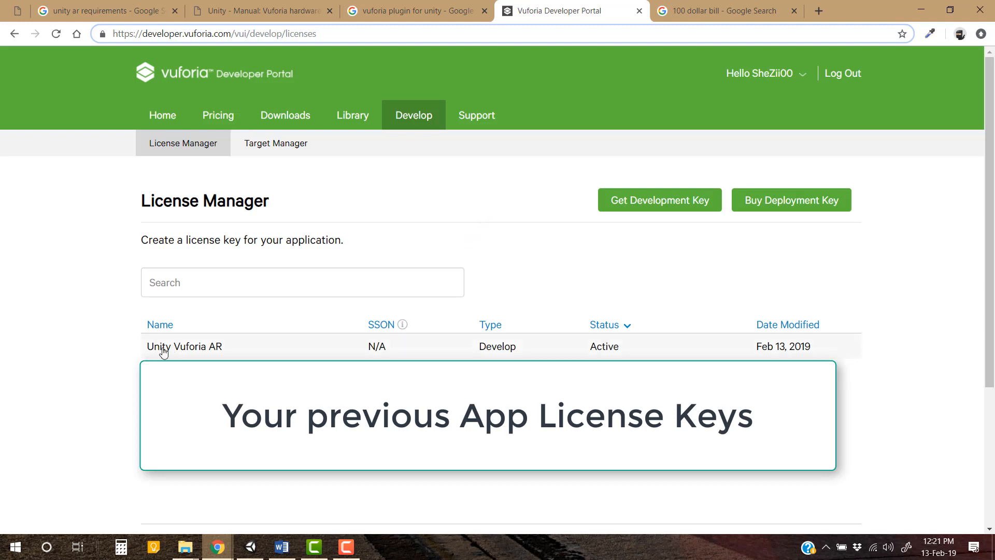
mouse_move(204, 356)
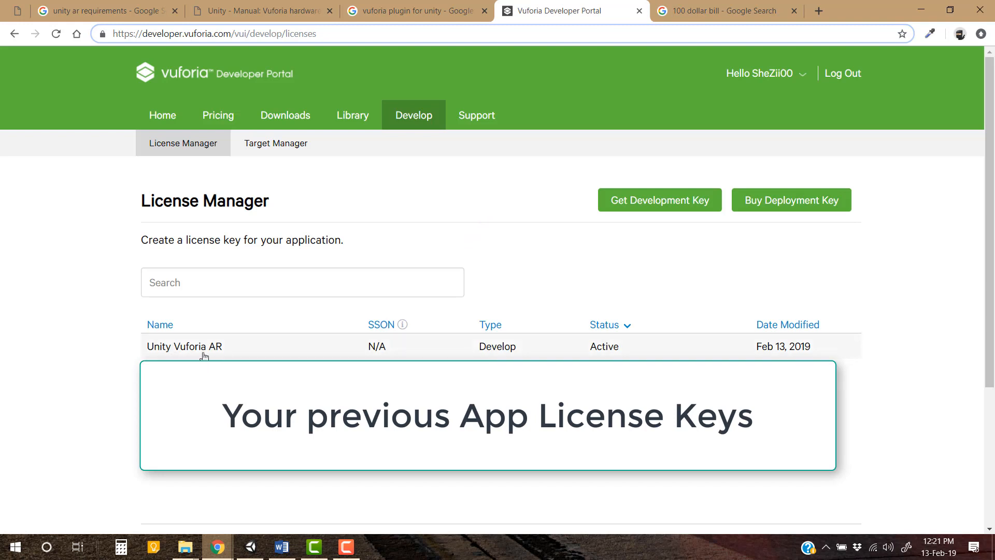
left_click(184, 346)
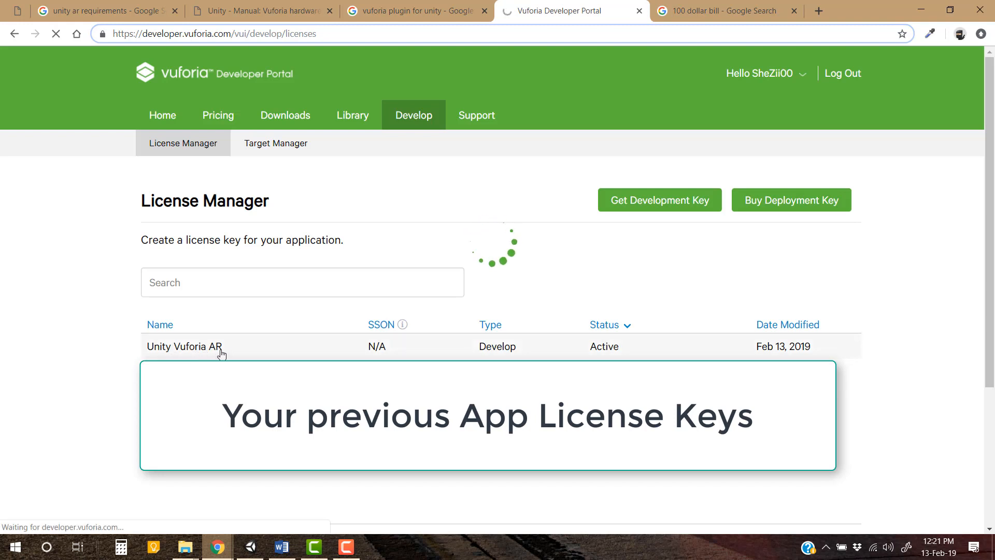
left_click(184, 347)
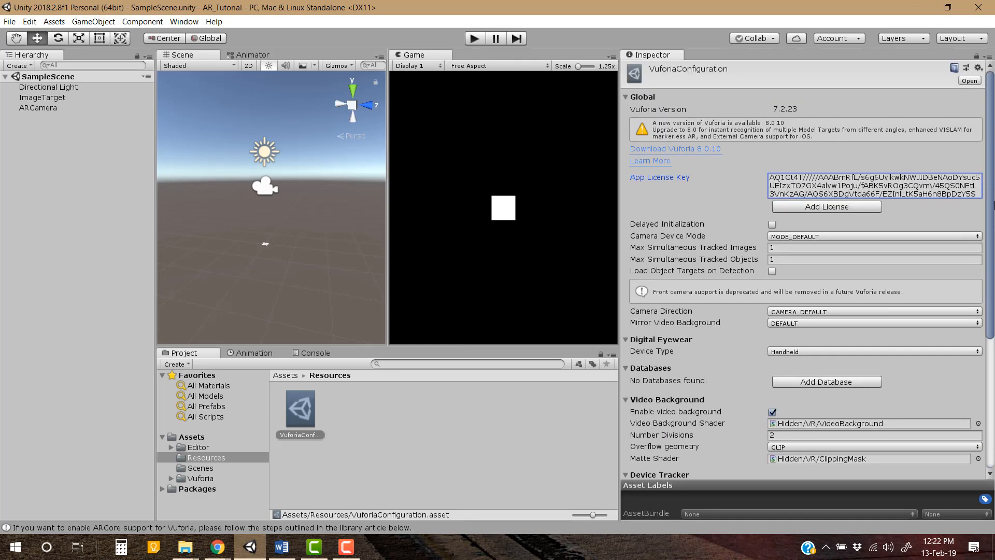
Paste the license key into VuforiaConfiguration and view the ImageTarget's Image Target Behaviour
scroll("down", 3)
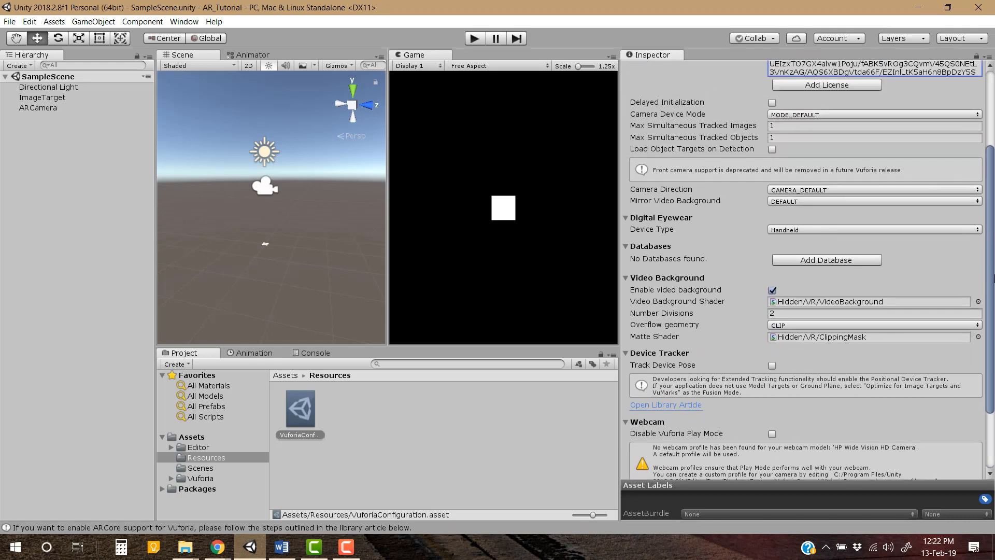
scroll("down", 3)
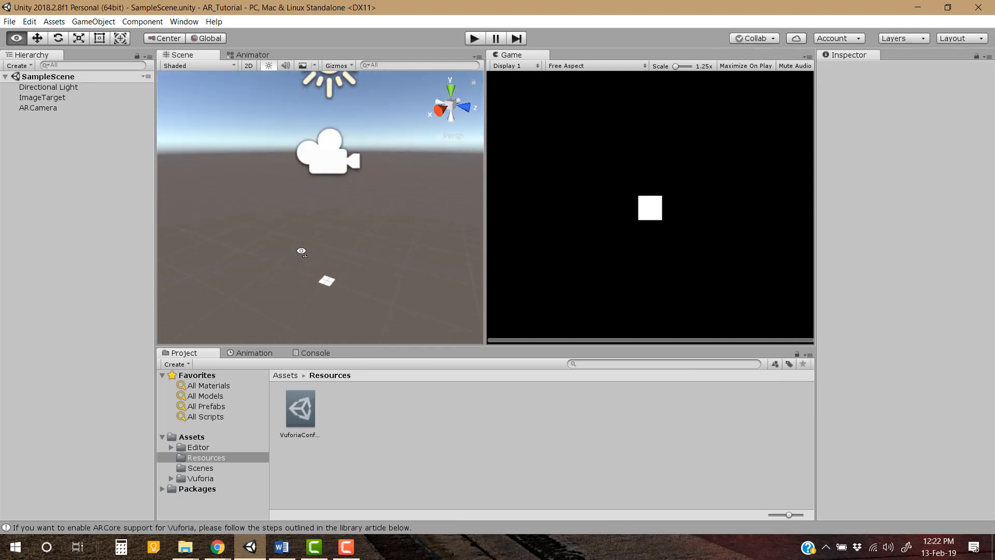
left_click(42, 97)
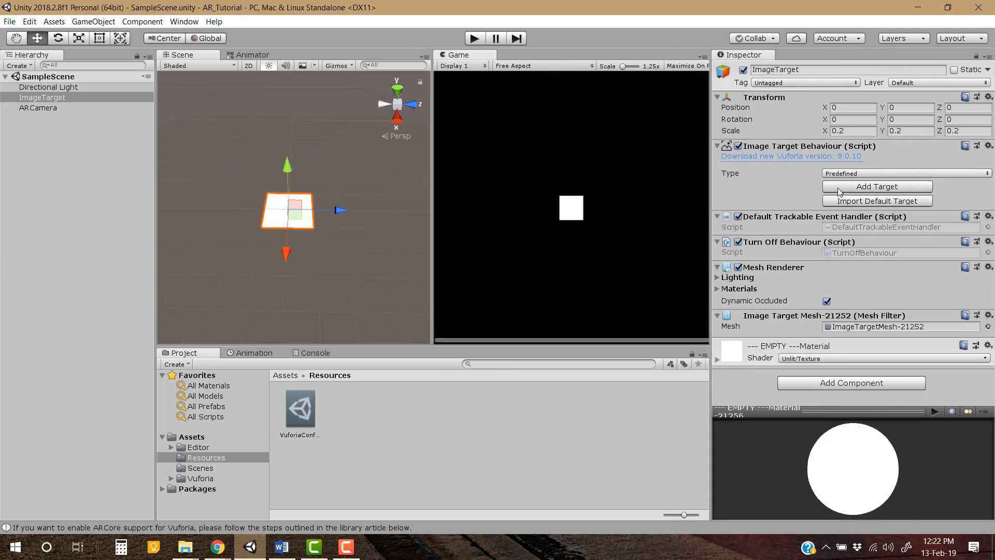
left_click(907, 173)
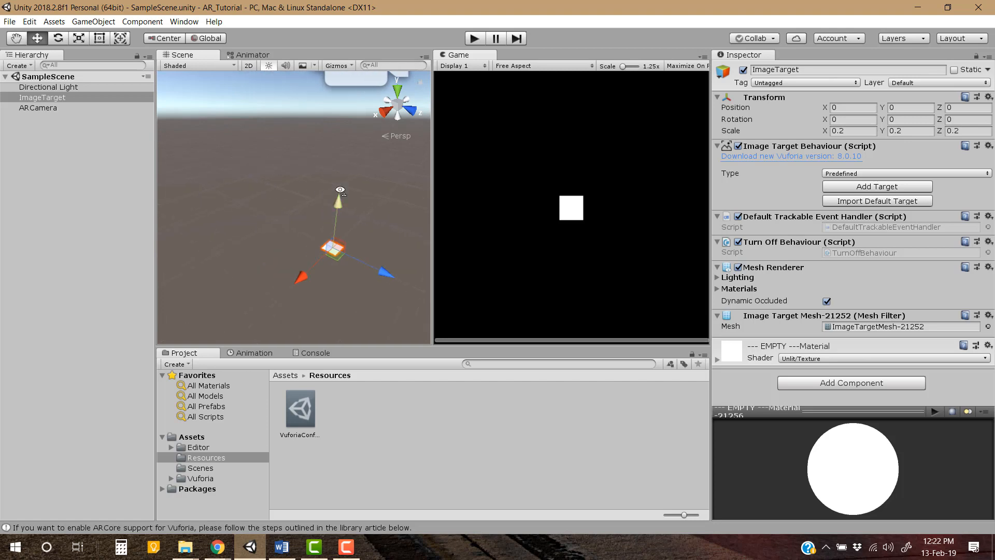
key("alt+tab")
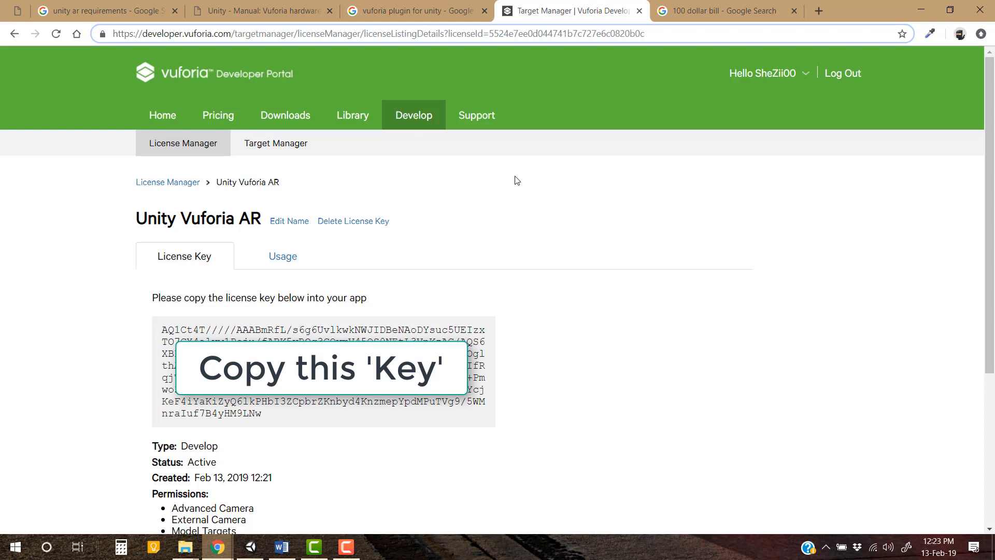
mouse_move(396, 161)
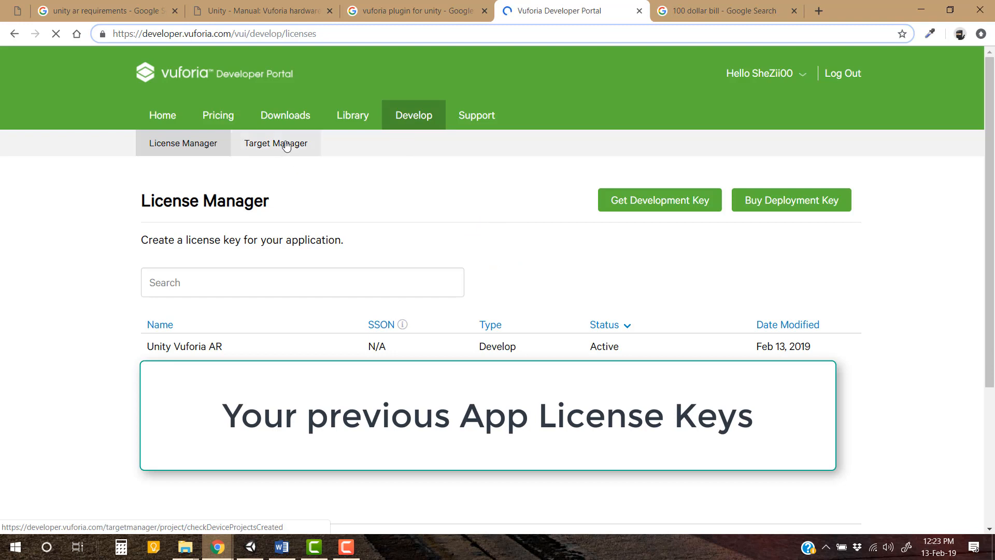
Open the Target Manager page listing the AR databases
left_click(275, 143)
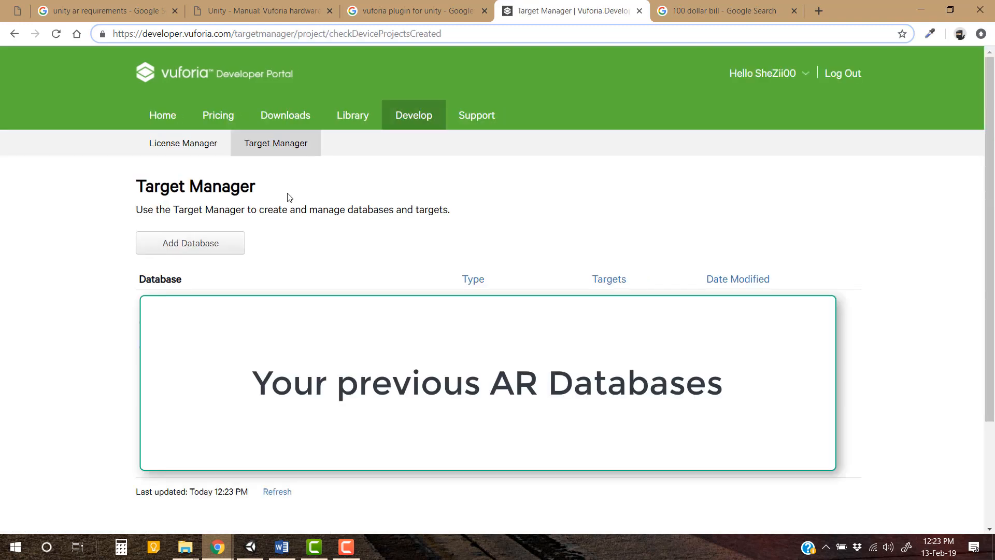
mouse_move(161, 292)
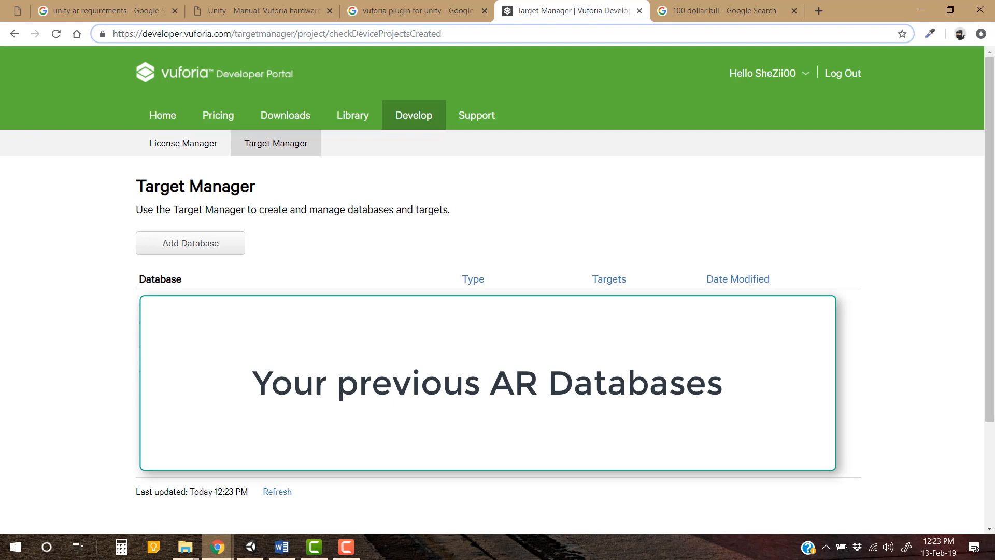
mouse_move(286, 255)
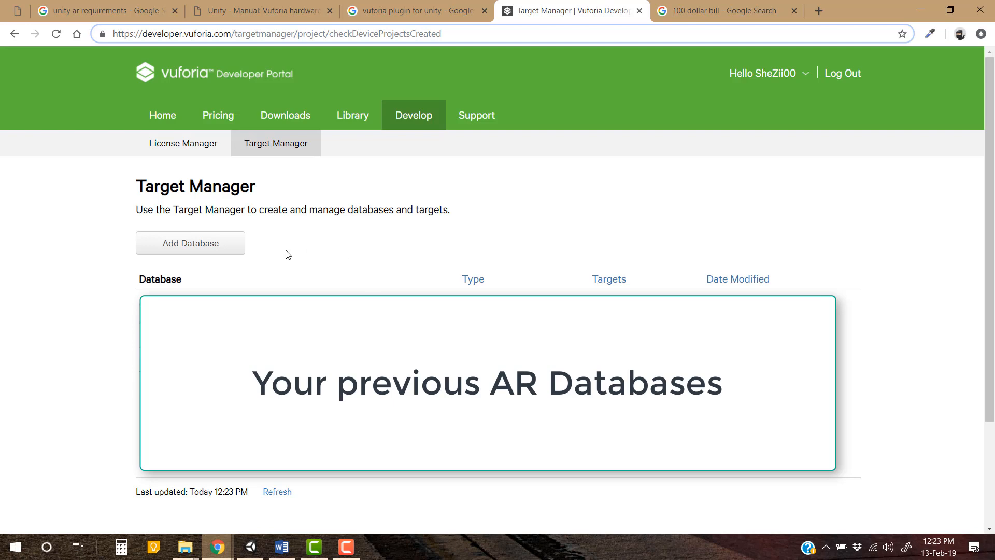
Add a database named 'UnityVuforiaAR2' with the Device type and create it
left_click(190, 243)
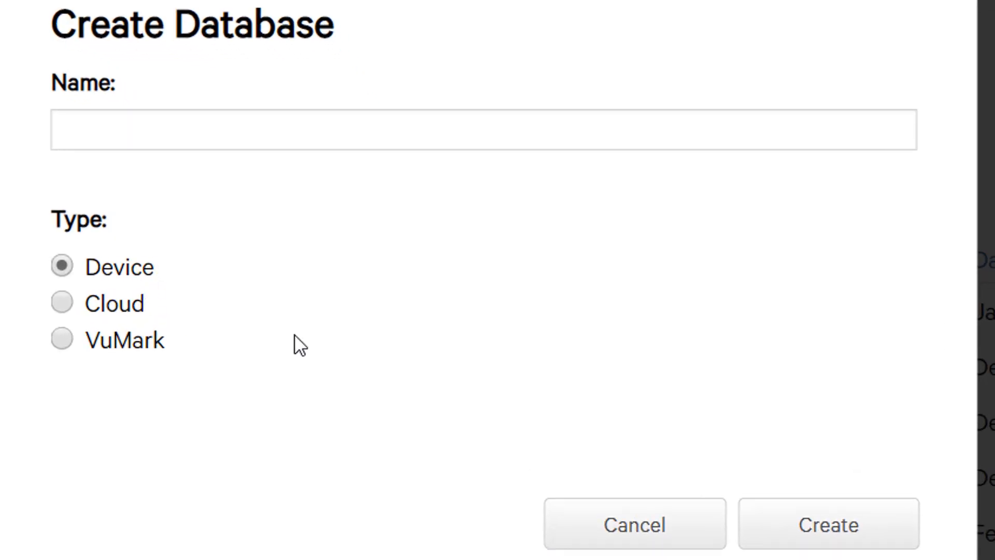
left_click(828, 524)
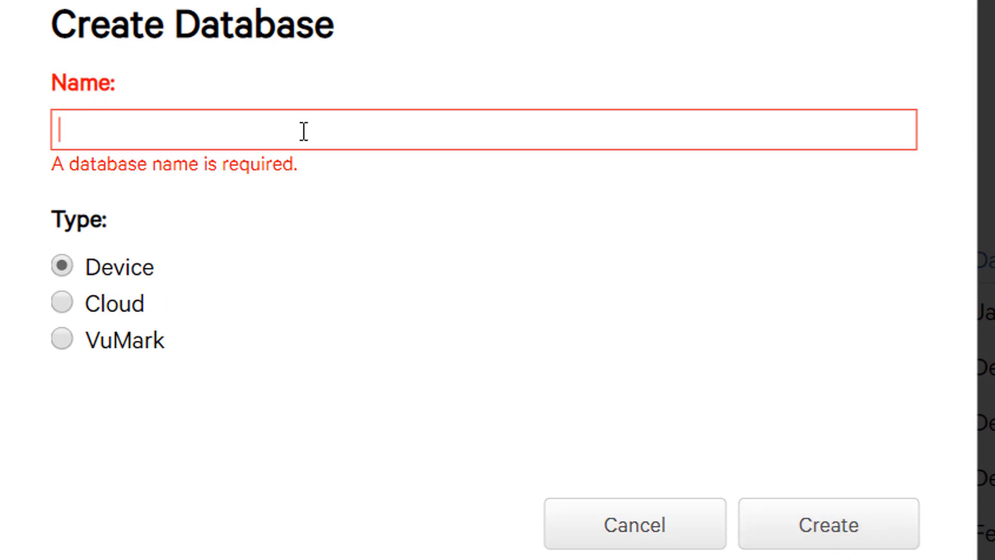
type("UnityVuforiaAR2")
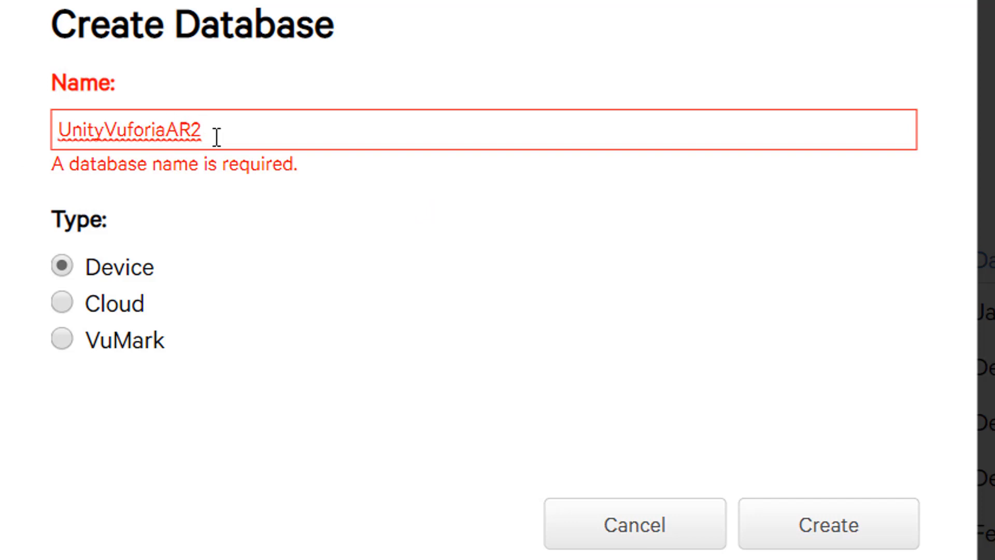
left_click(62, 267)
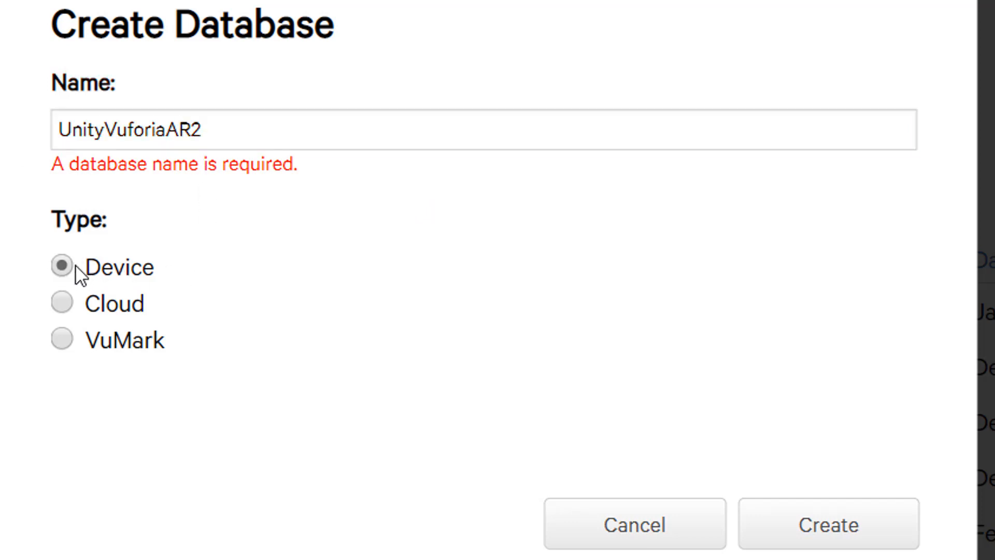
mouse_move(829, 524)
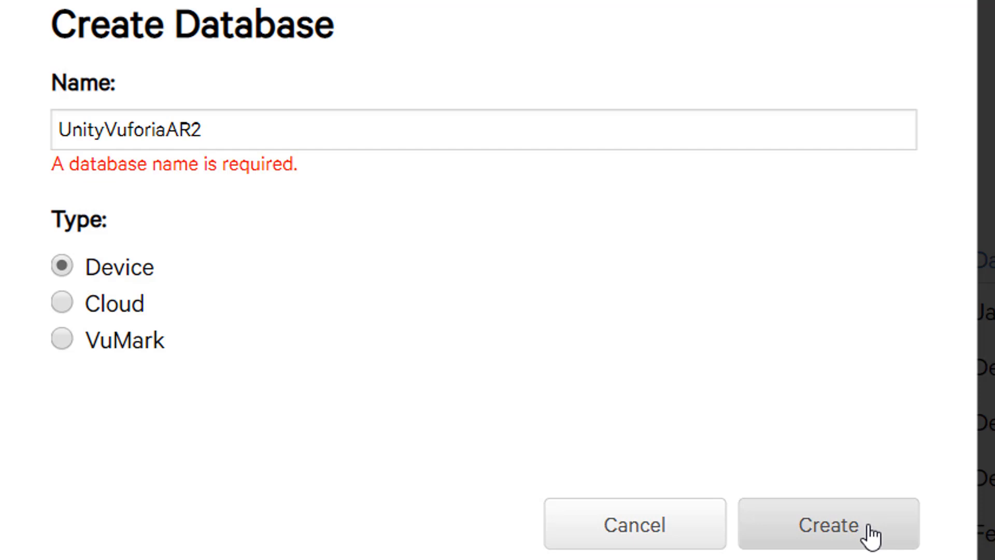
left_click(828, 523)
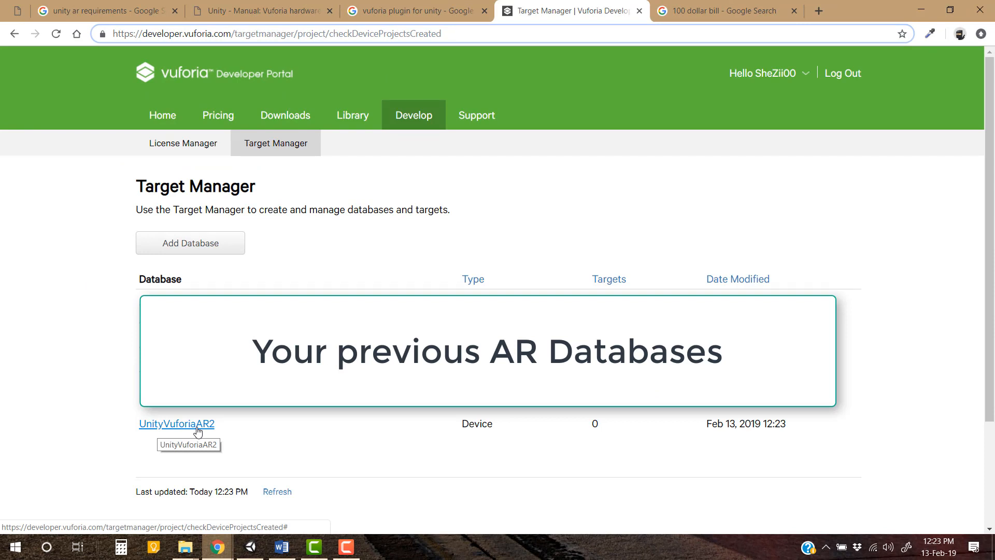
Open the UnityVuforiaAR2 database and start a Single Image target in Add Target
left_click(176, 424)
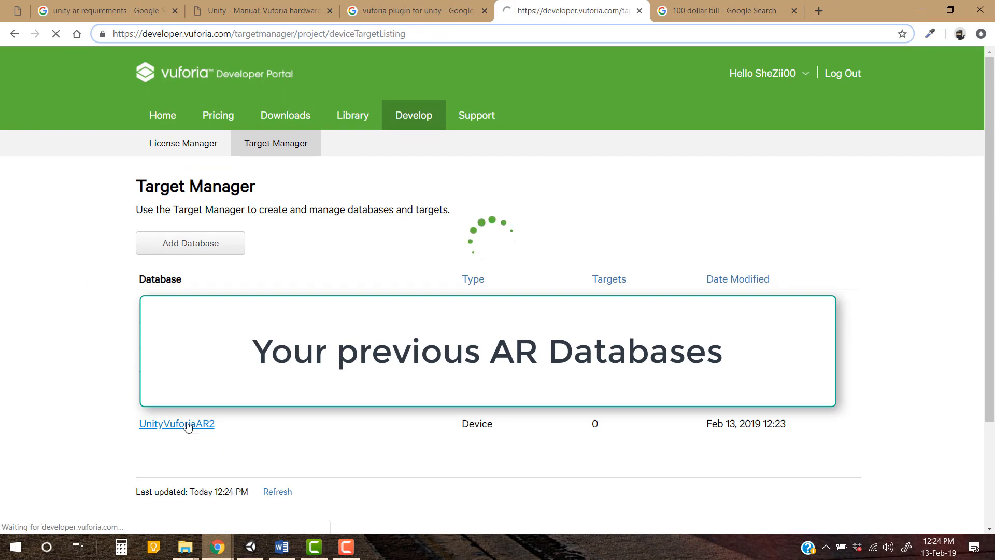
left_click(176, 423)
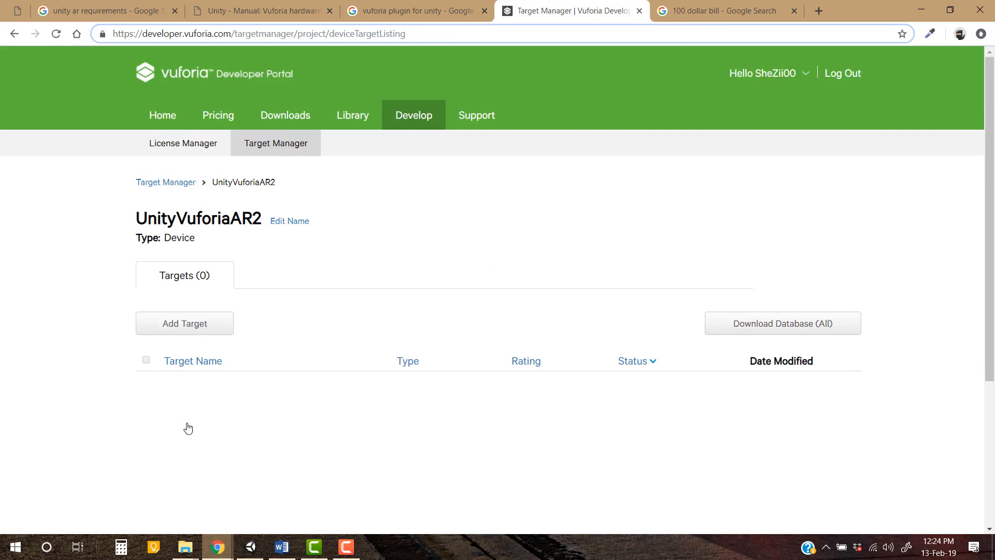
mouse_move(306, 437)
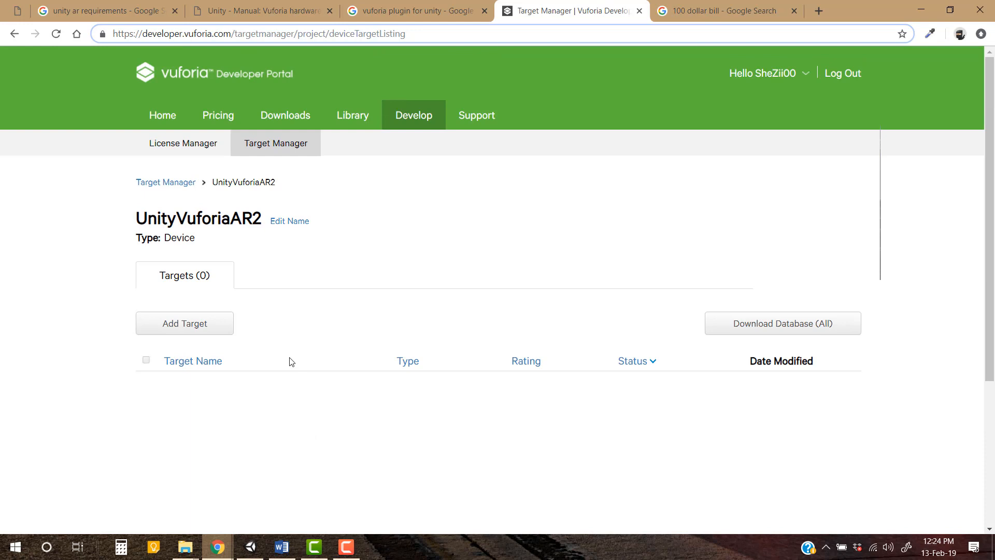
left_click(184, 324)
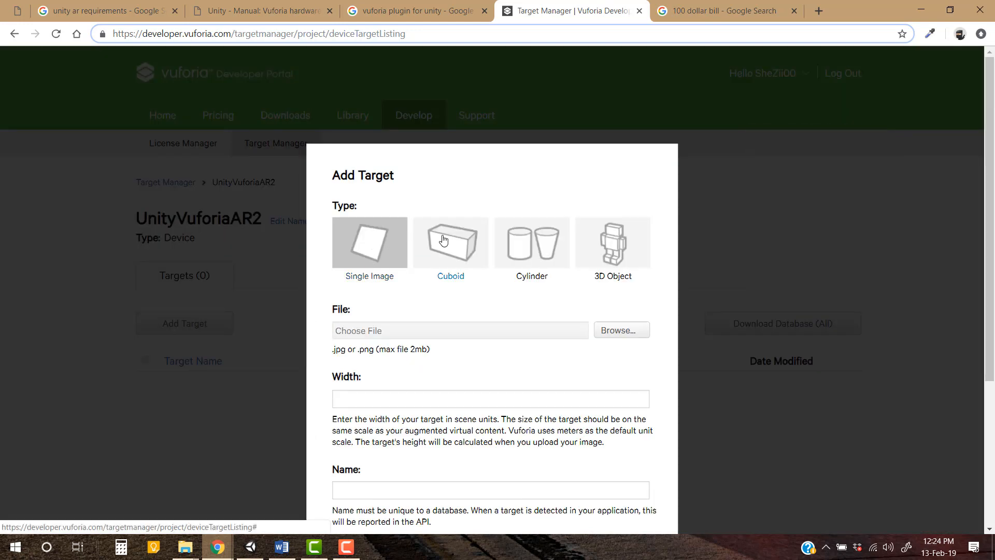
mouse_move(531, 243)
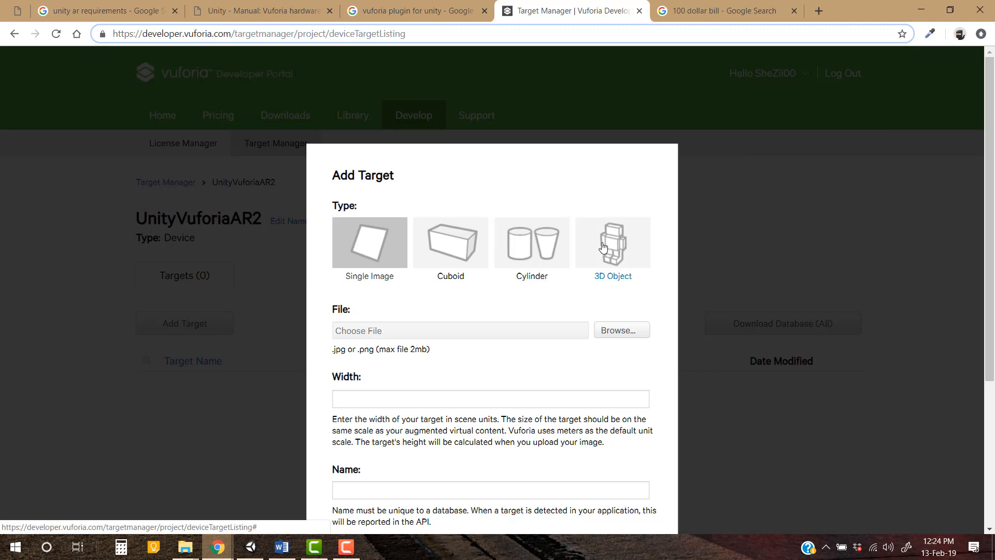
mouse_move(607, 247)
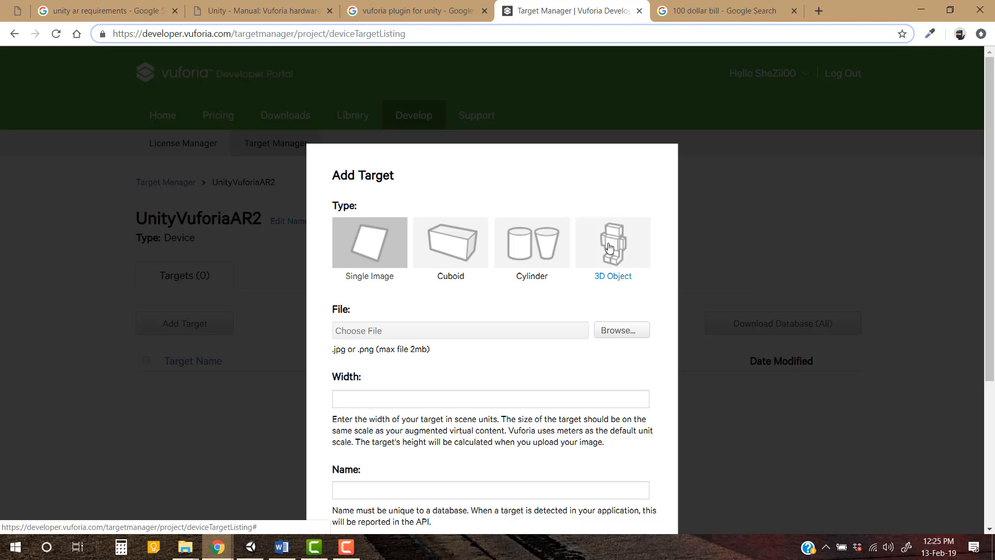
mouse_move(572, 245)
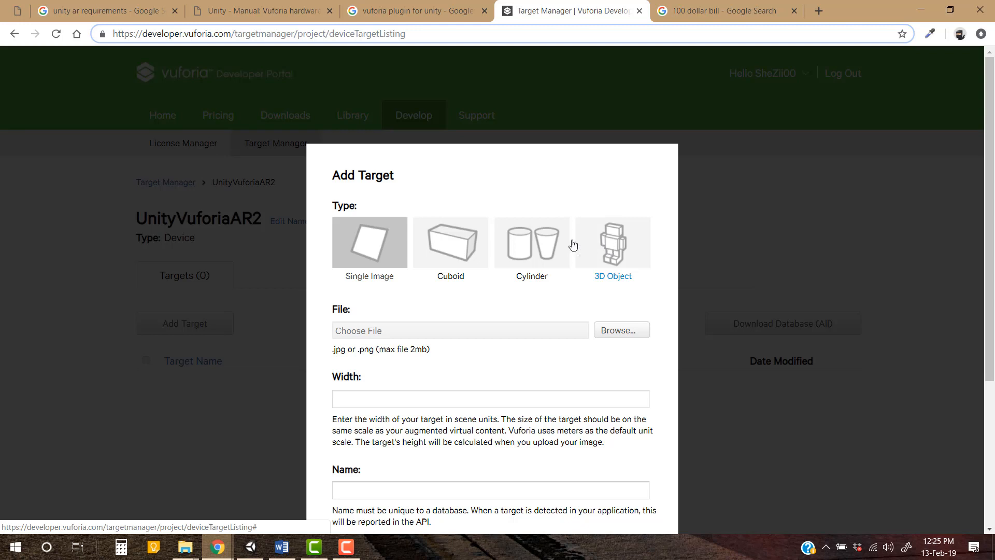
left_click(370, 243)
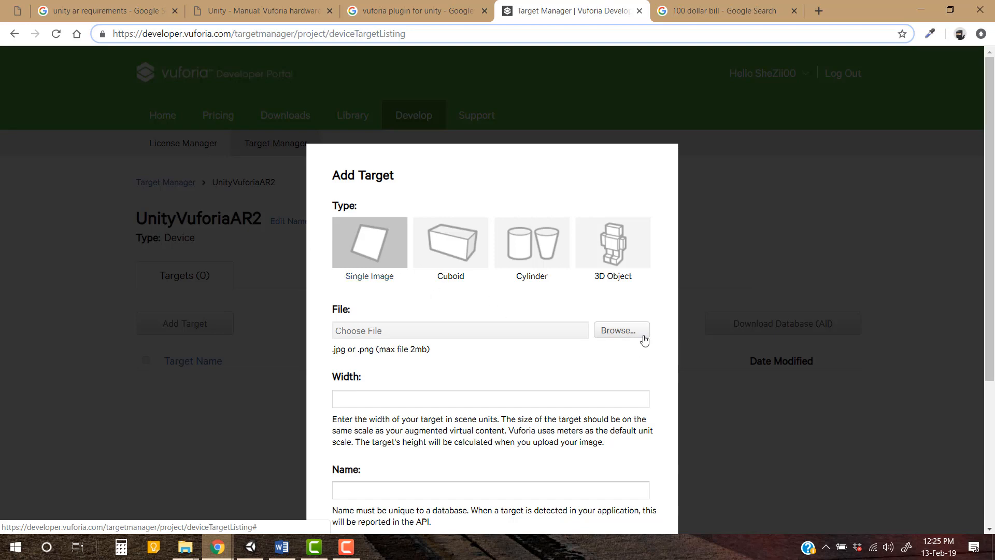
Add AR.jpg as a Single Image target with width 10 to the database
left_click(620, 330)
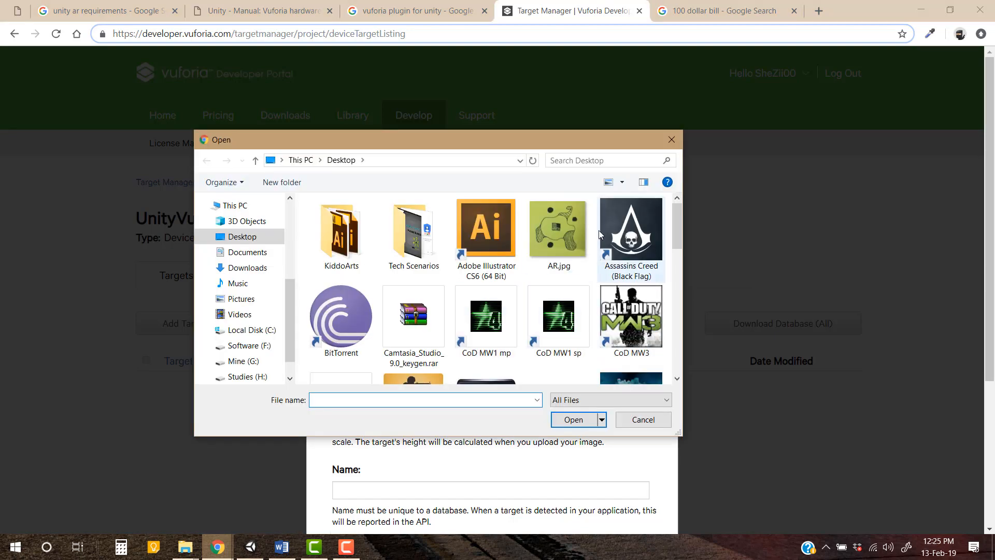
double_click(557, 228)
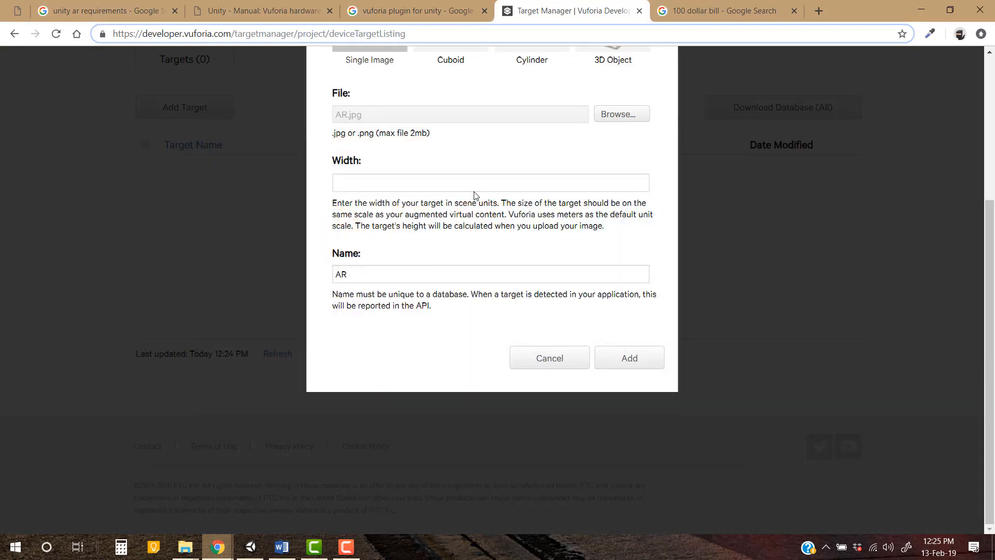
type("10")
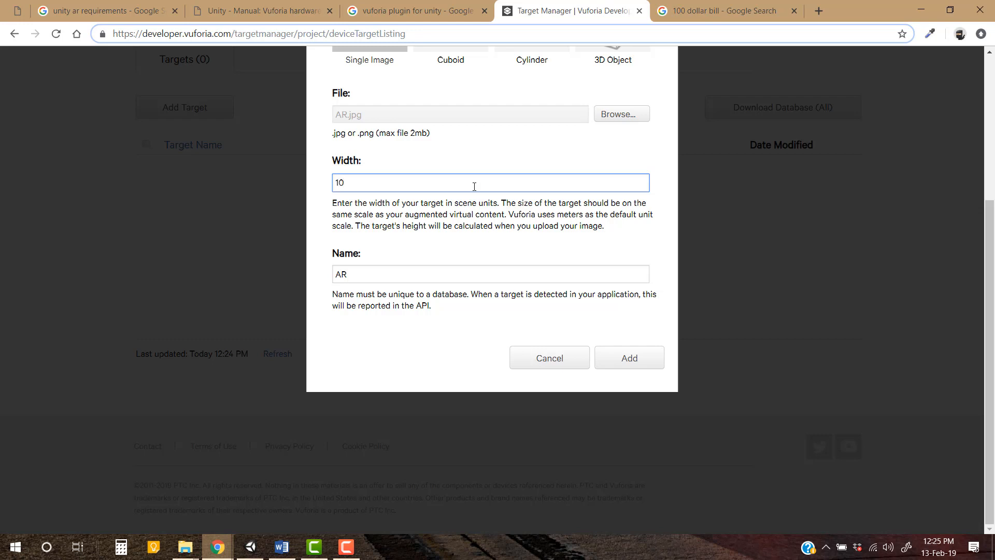
left_click(628, 357)
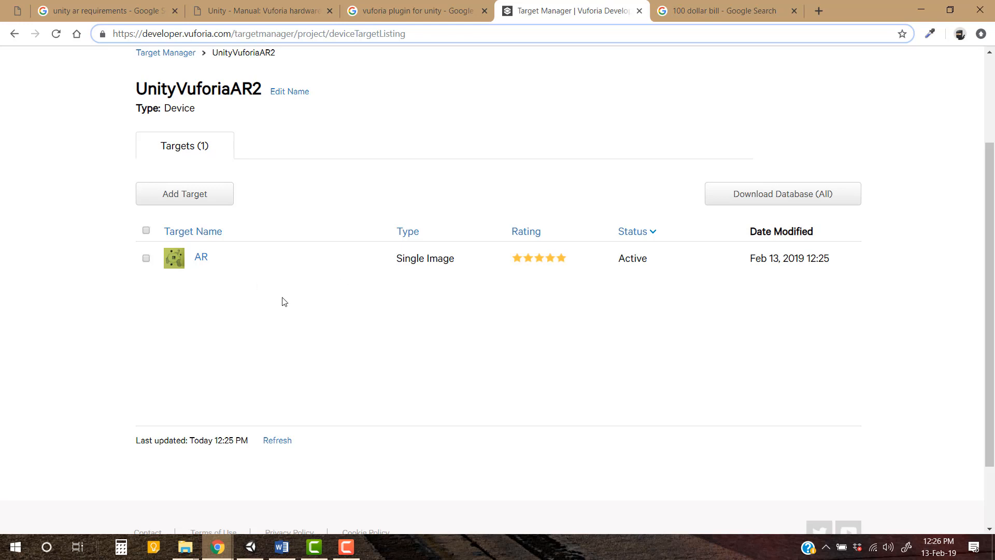
mouse_move(286, 317)
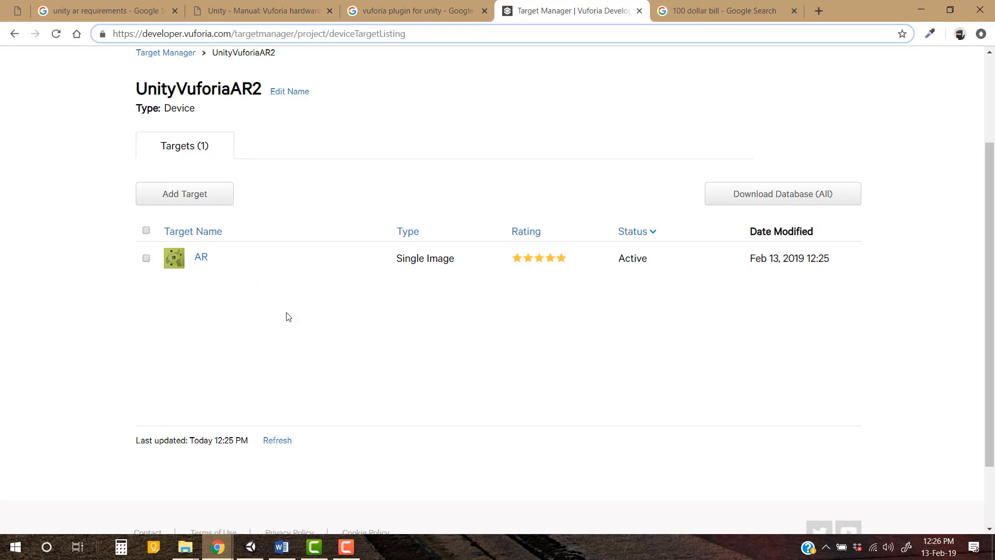
mouse_move(554, 278)
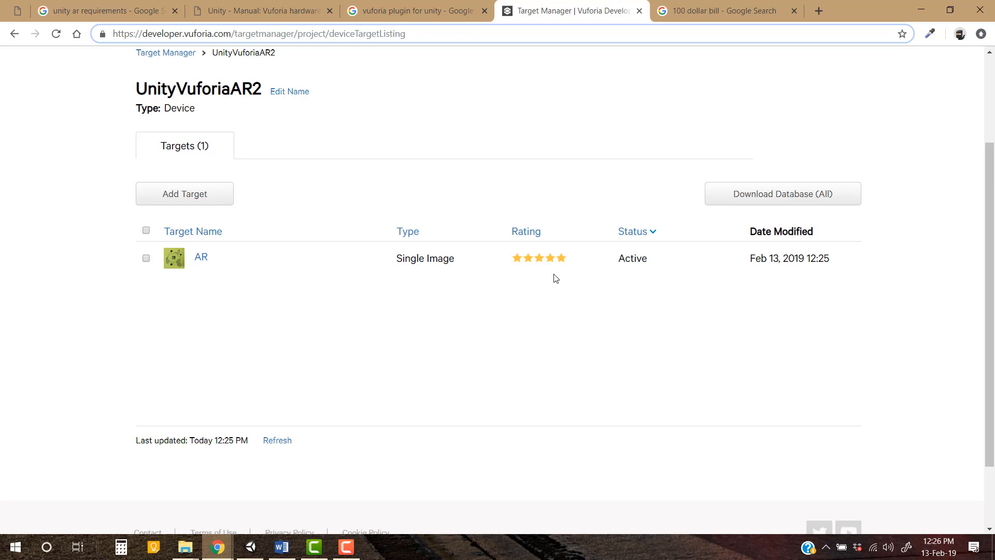
mouse_move(544, 290)
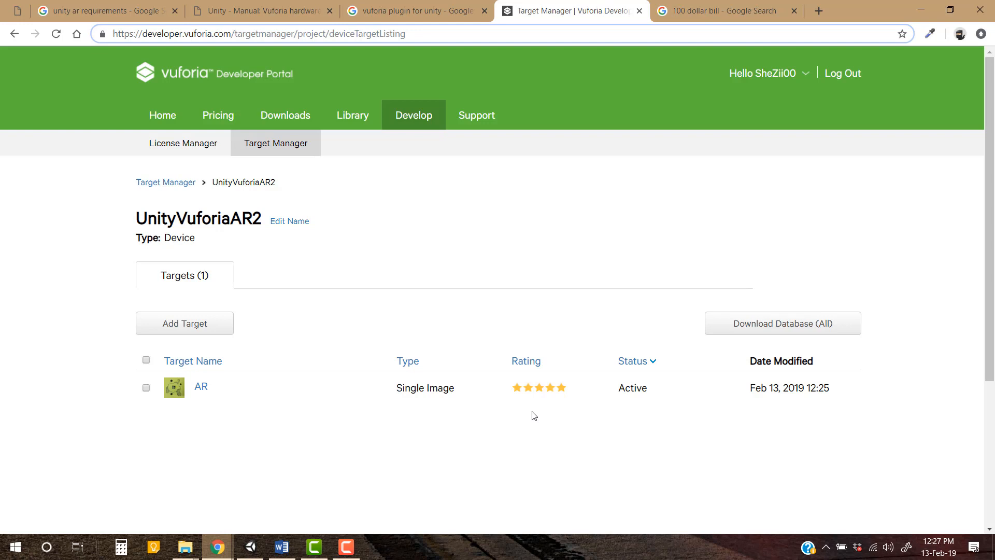
mouse_move(531, 415)
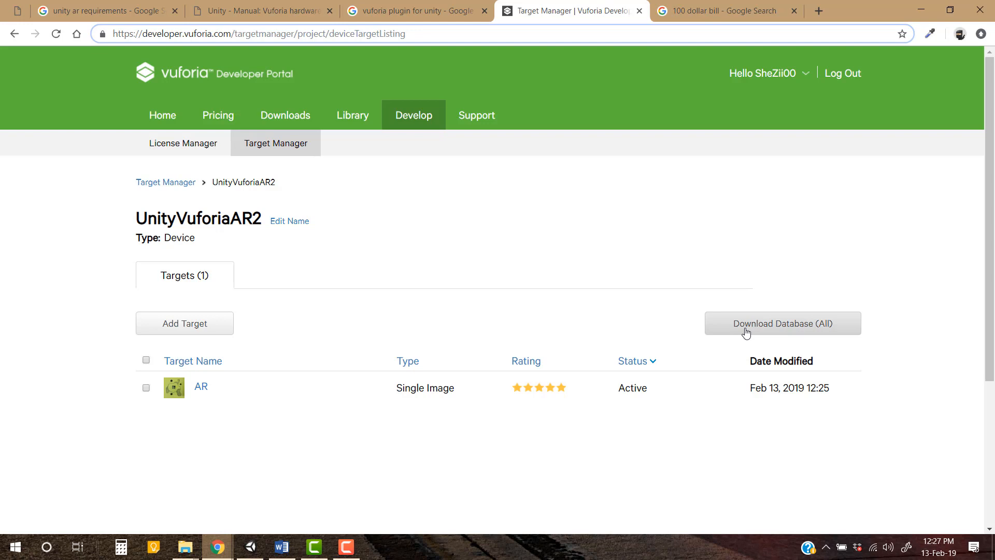
Download the UnityVuforiaAR2 database for Unity Editor and open the downloaded .unitypackage
left_click(782, 324)
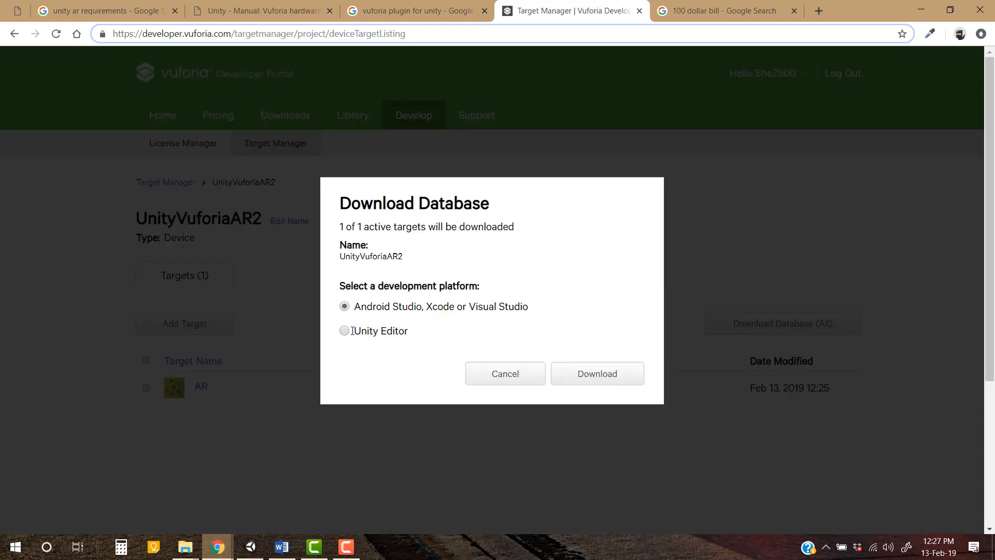
left_click(595, 374)
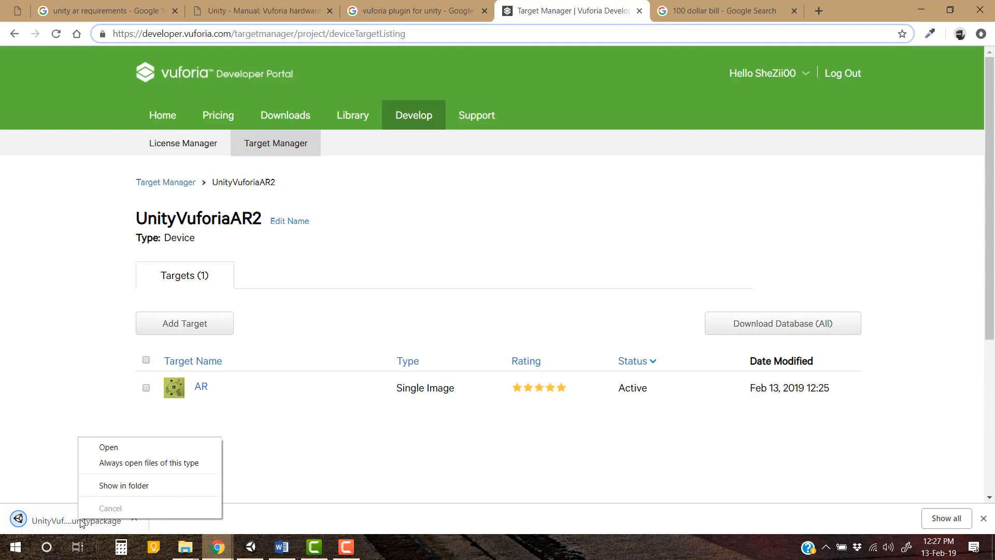
left_click(123, 486)
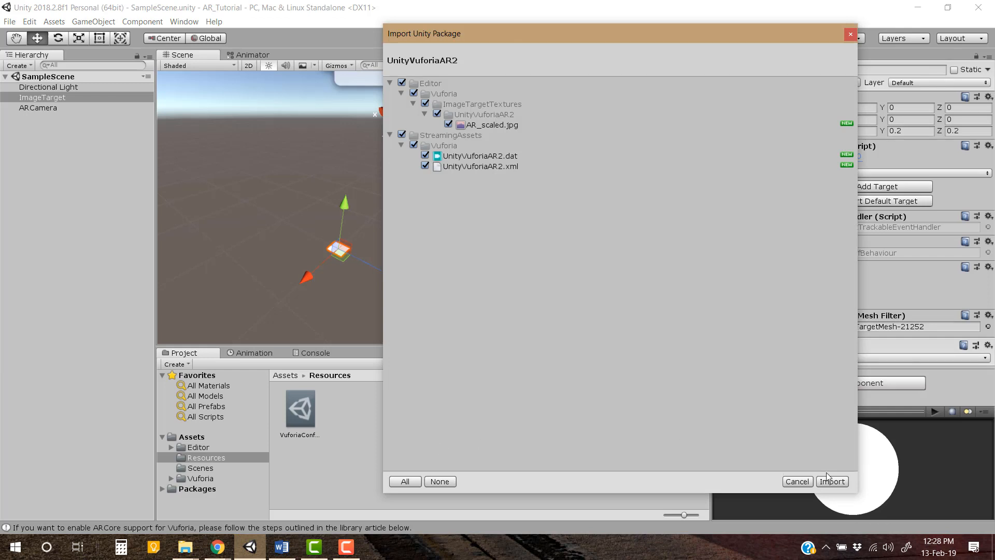
Import all UnityVuforiaAR2 database files, then select ImageTarget in the Hierarchy
left_click(832, 481)
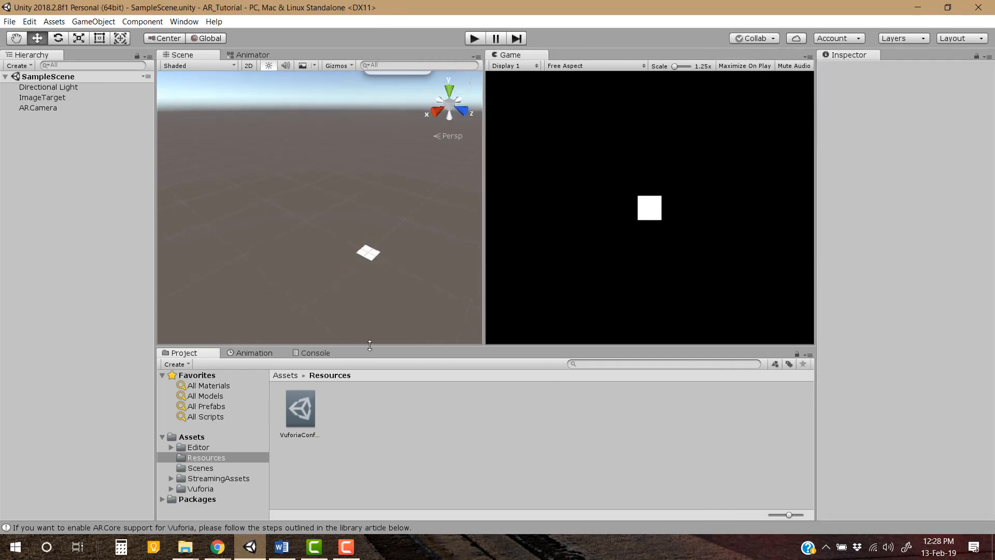
left_click(43, 97)
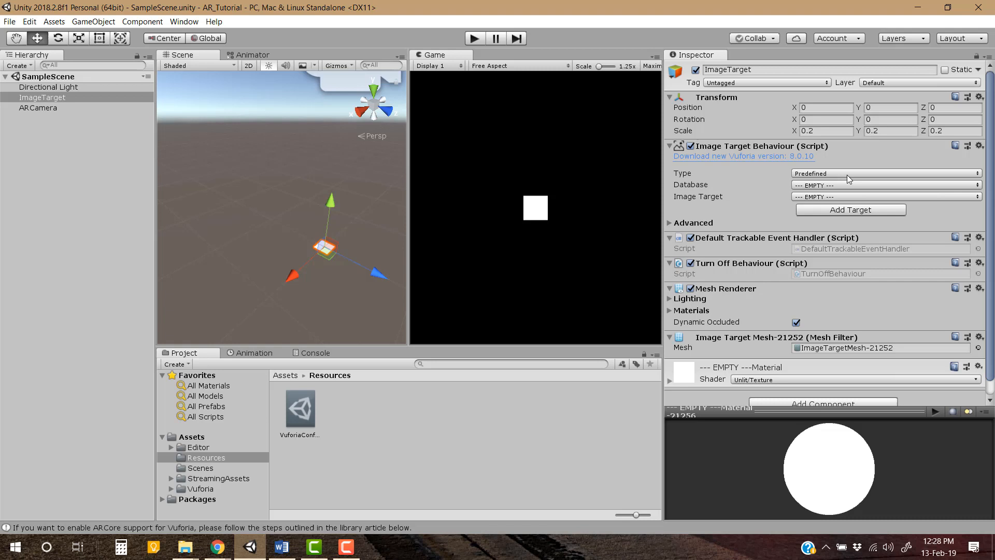
Set the Image Target Behaviour's Database to UnityVuforiaAR2 and Image Target to AR
left_click(886, 184)
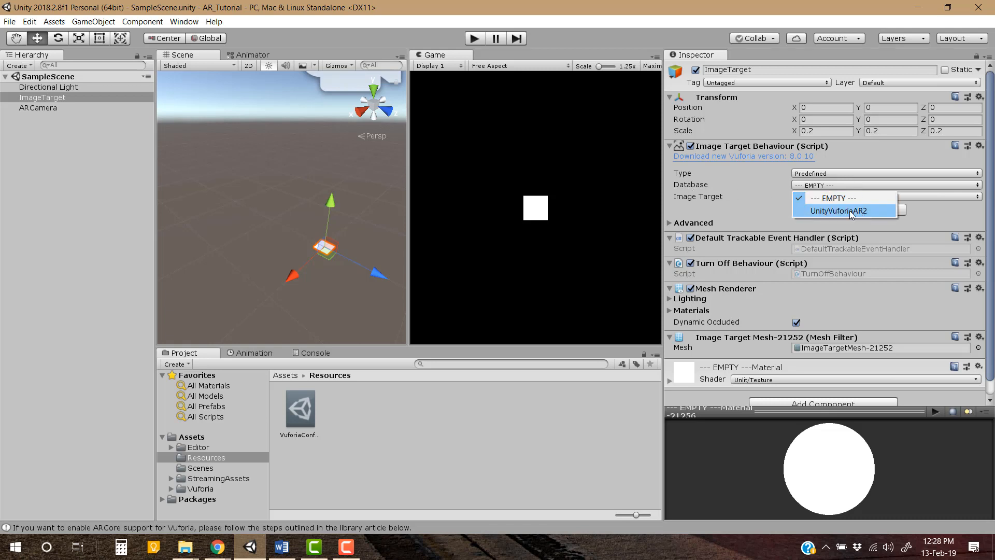
left_click(840, 210)
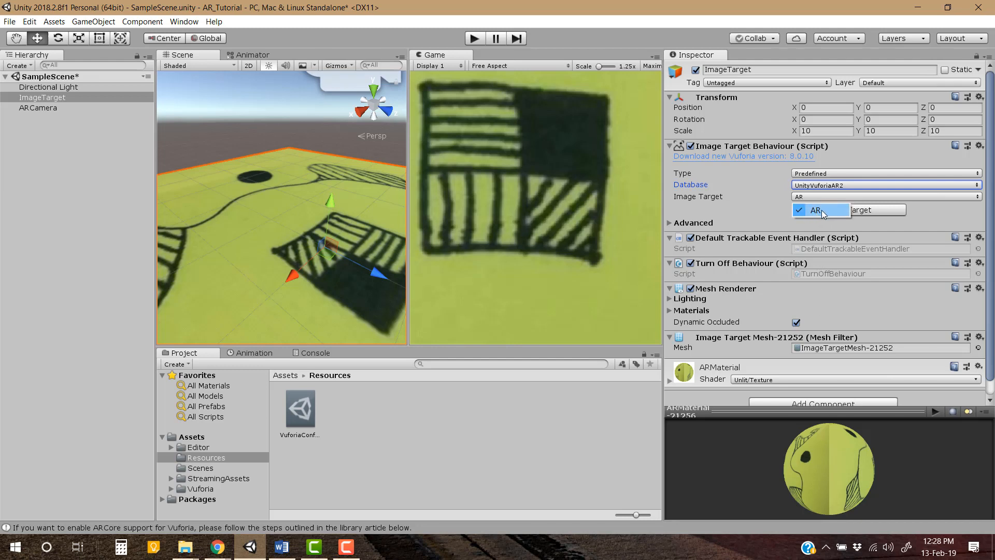
left_click(819, 210)
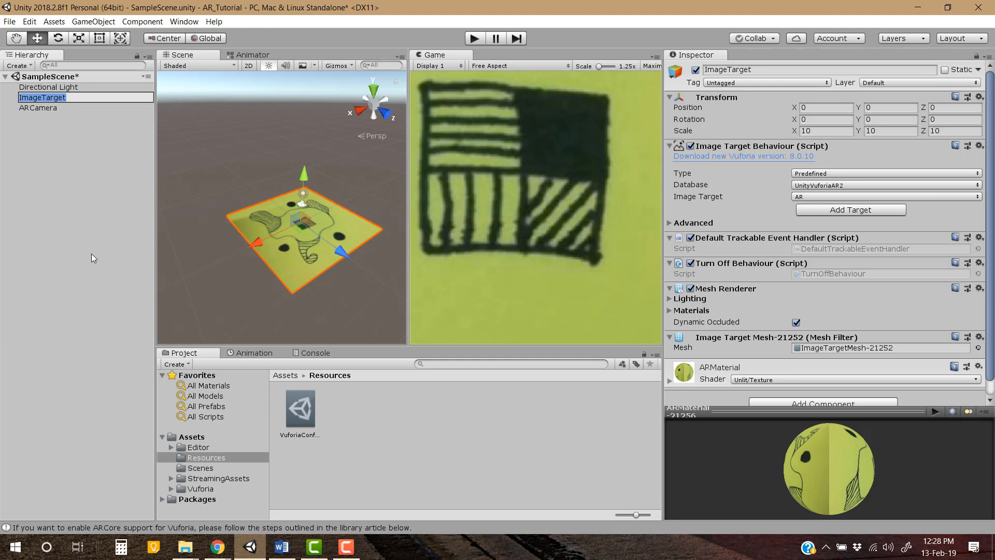
Rename the ImageTarget object to Cash100ImageTarget in the Hierarchy
type("Cash100")
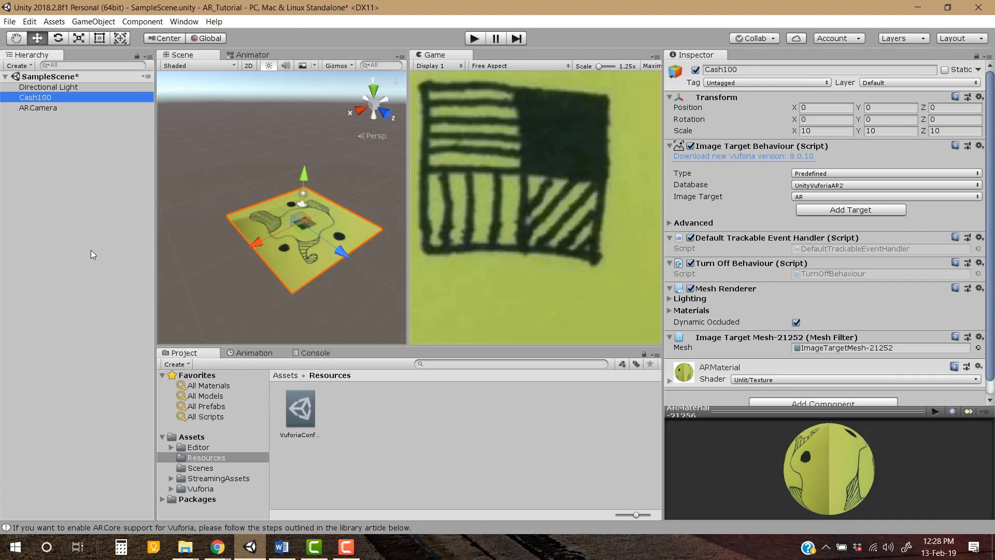
mouse_move(328, 264)
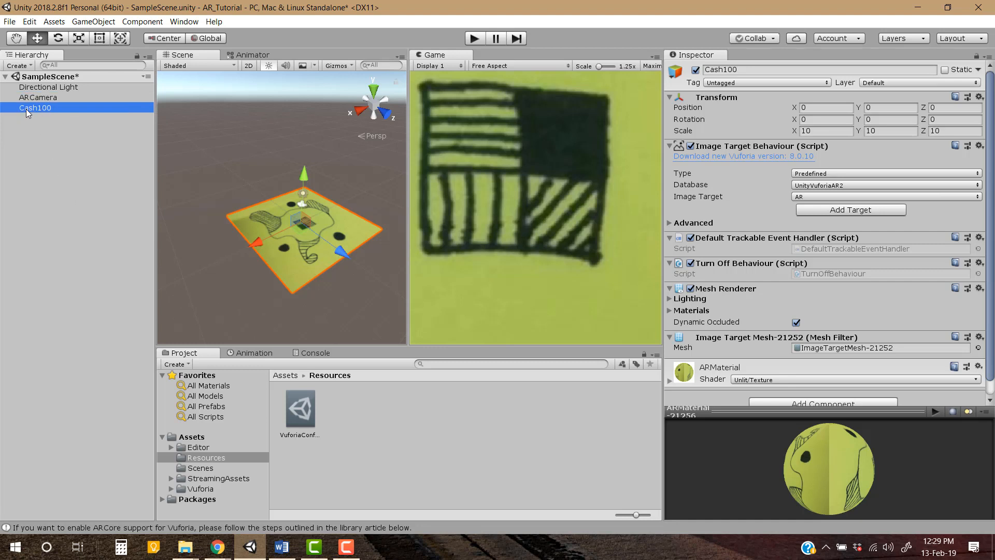
double_click(36, 107)
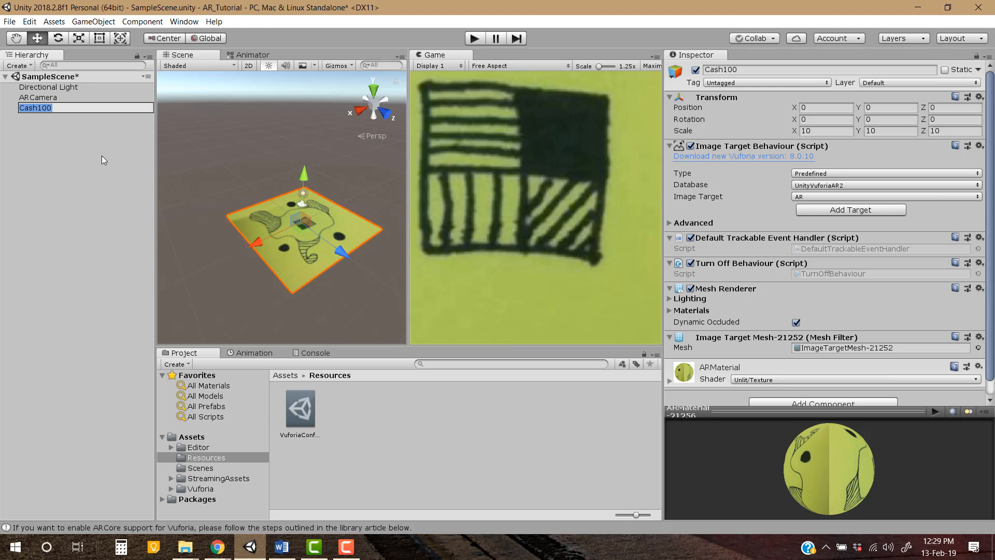
type("ImageTarget")
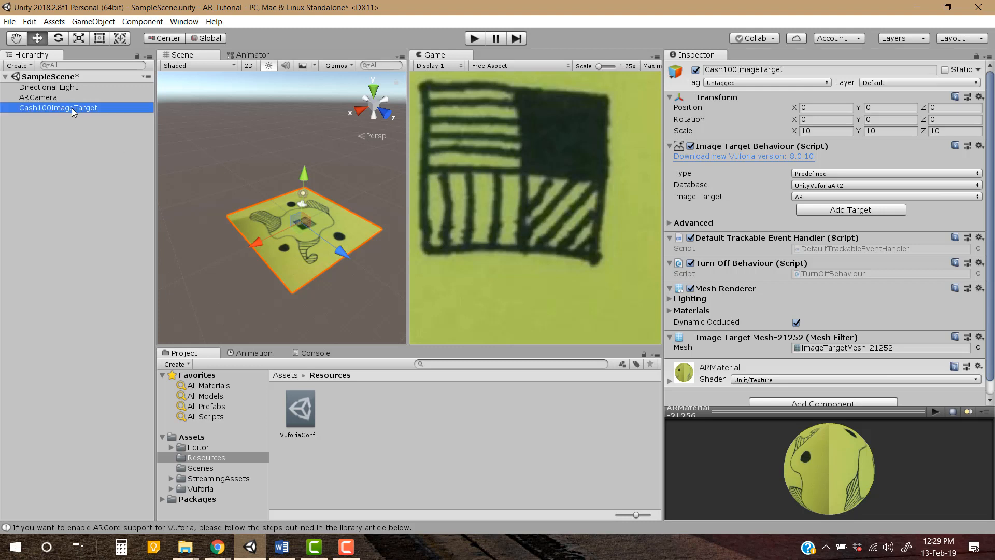
Add a 3D Object Cube under Cash100ImageTarget and collapse the target's children
right_click(59, 108)
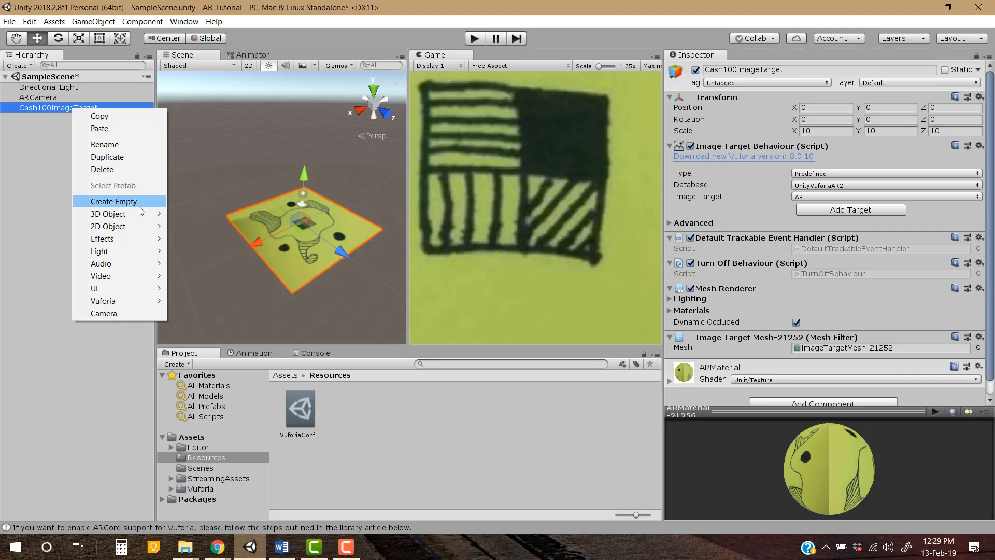
left_click(108, 213)
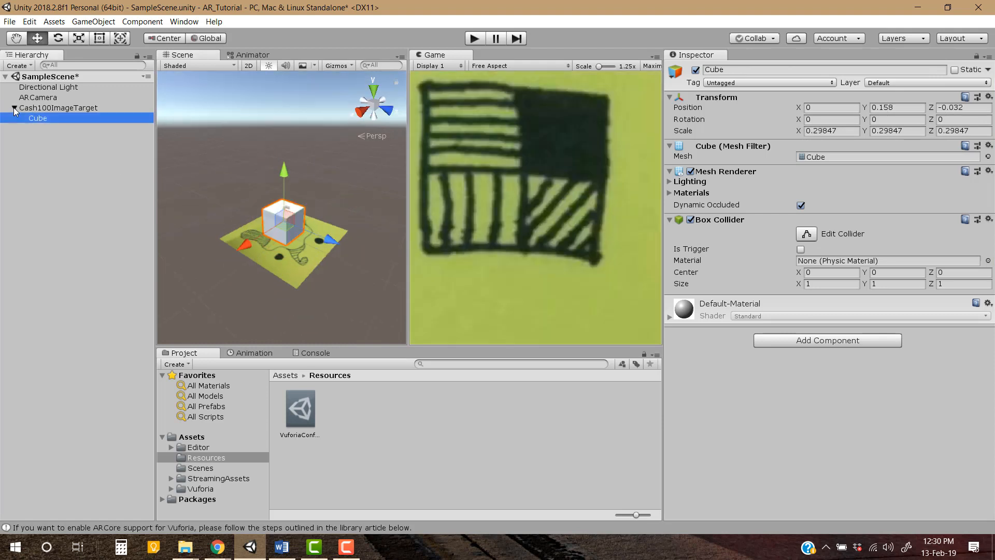
left_click(38, 97)
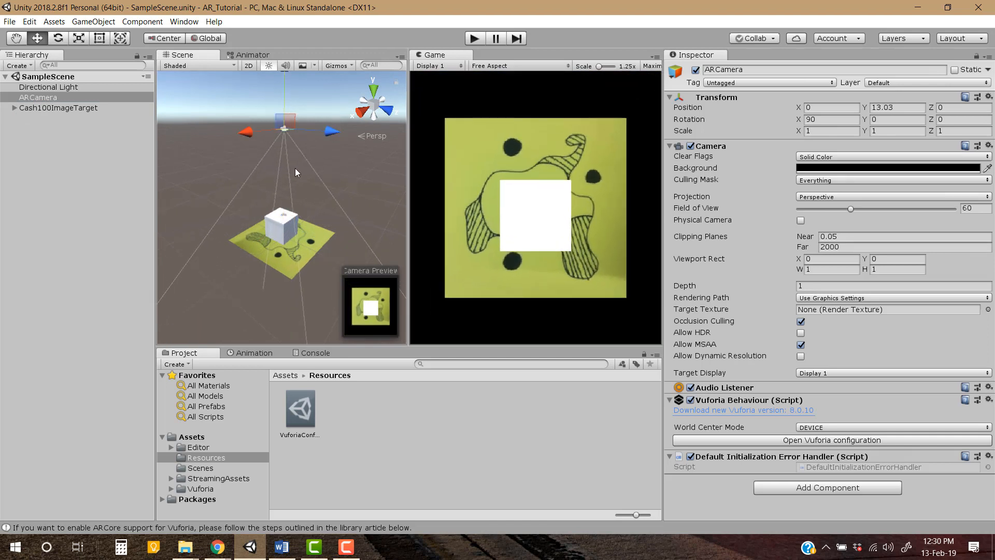
mouse_move(291, 232)
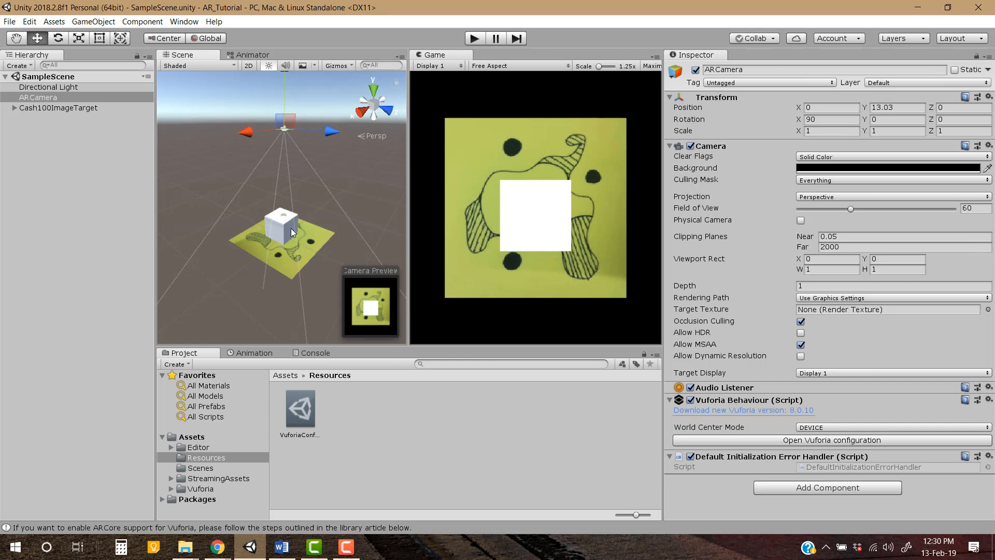
mouse_move(288, 236)
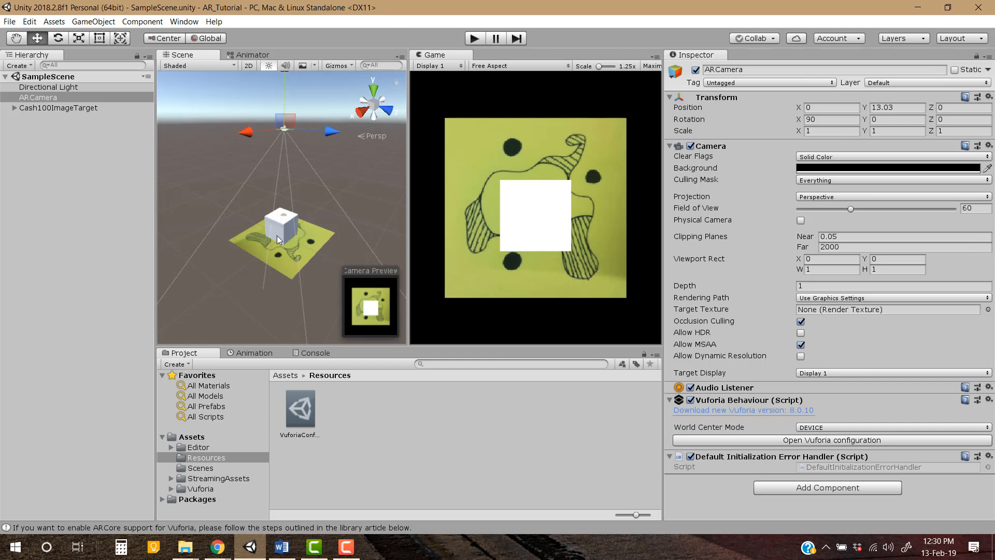
mouse_move(288, 246)
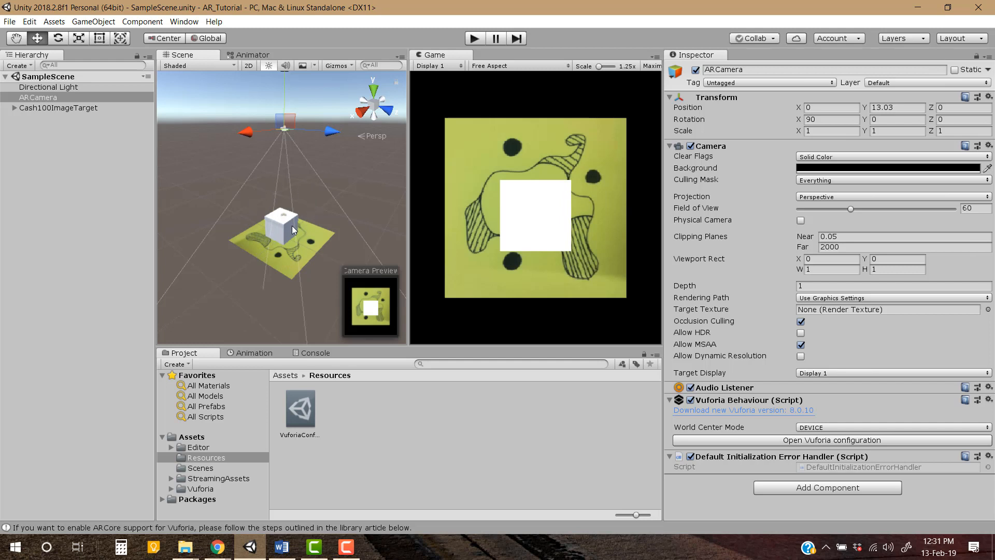
mouse_move(292, 232)
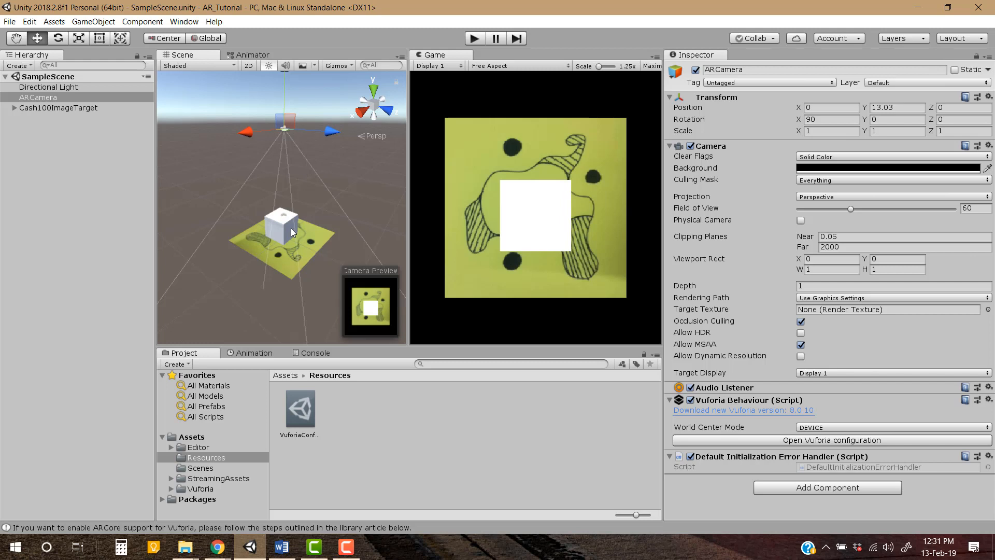
mouse_move(283, 246)
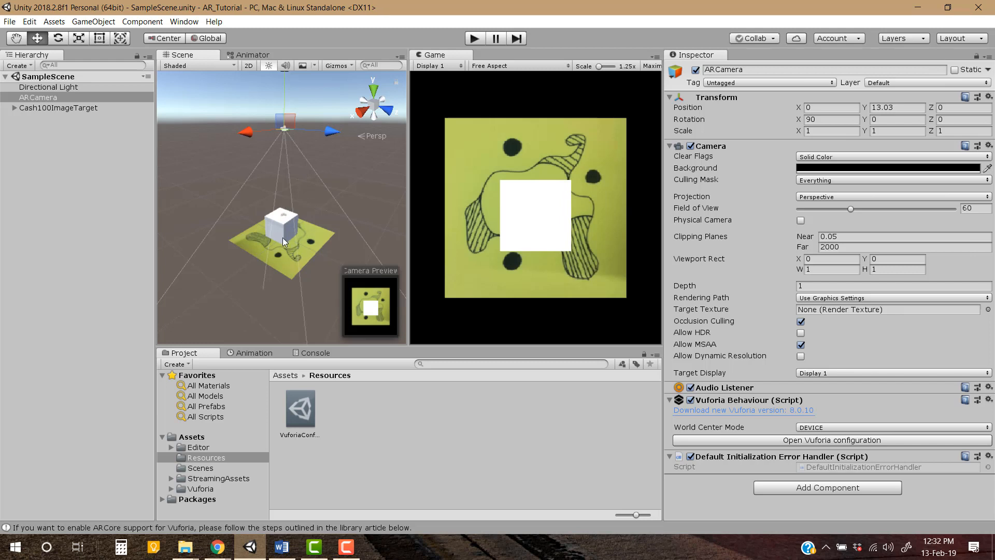
mouse_move(336, 232)
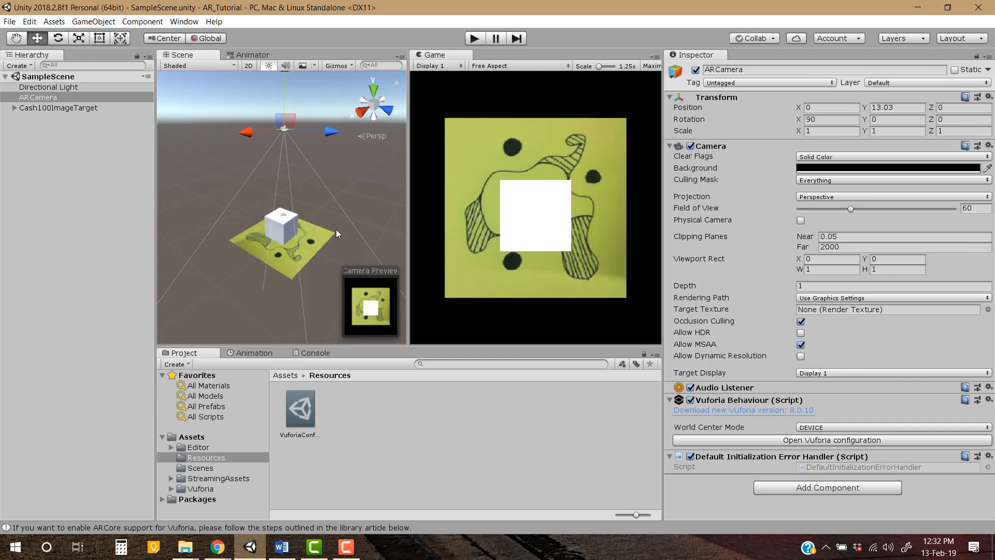
mouse_move(249, 240)
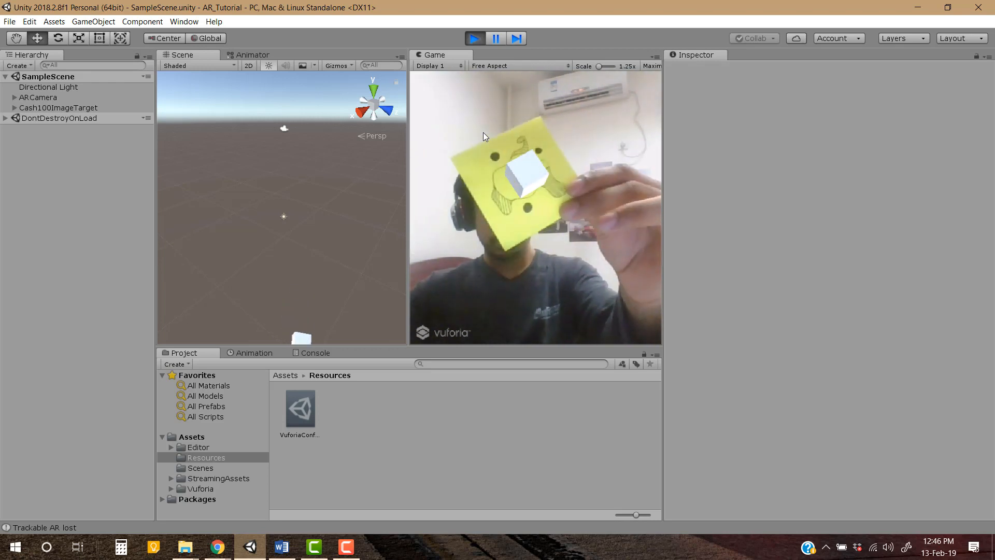
left_click(475, 37)
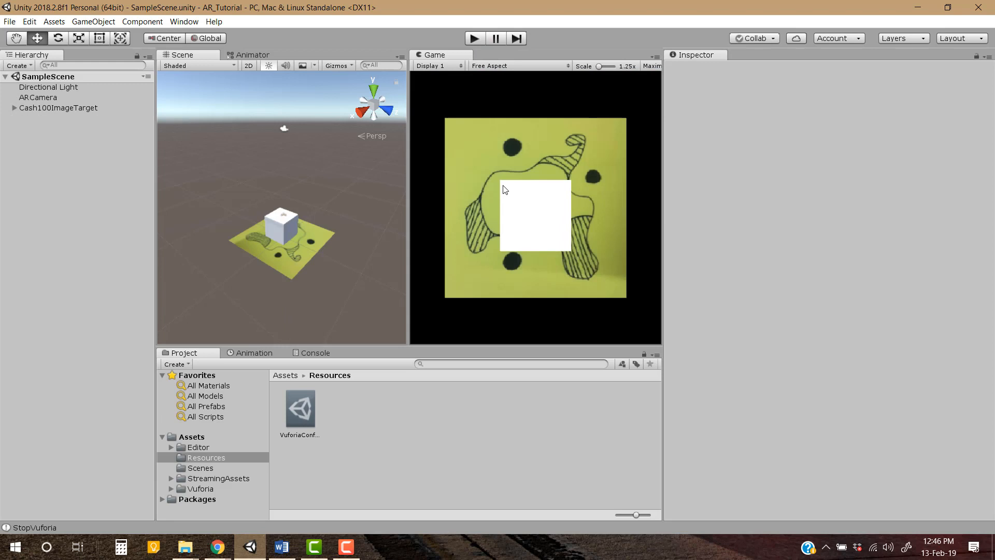
mouse_move(311, 242)
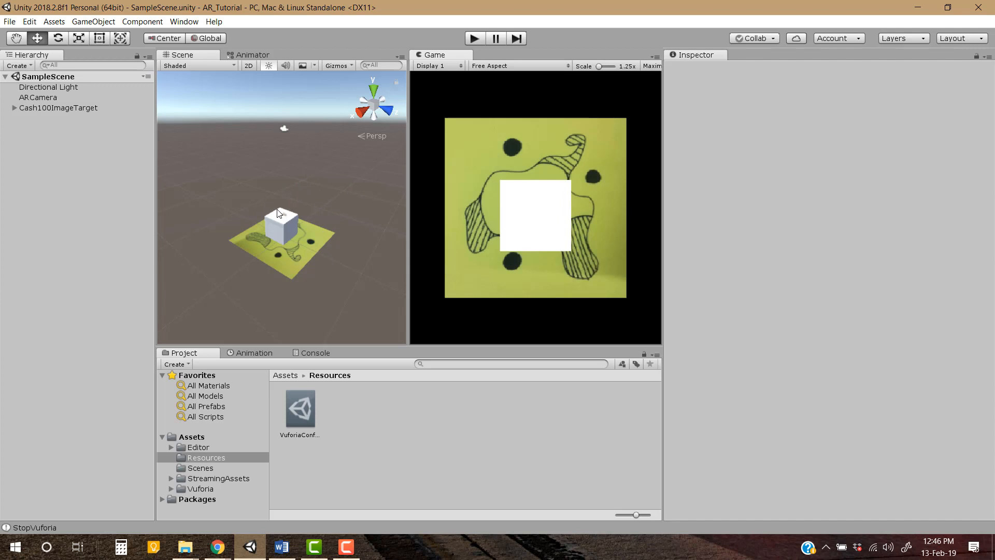
mouse_move(265, 202)
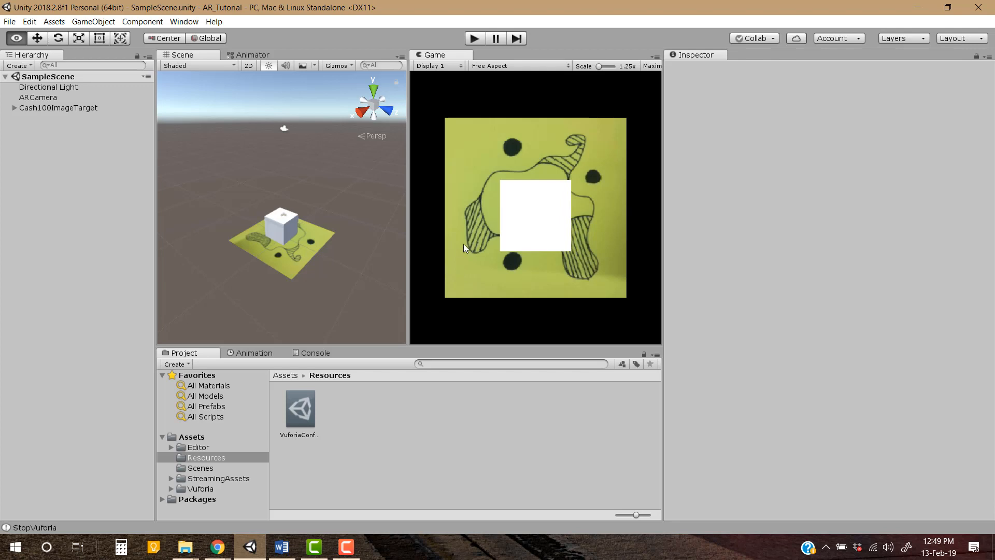
mouse_move(458, 254)
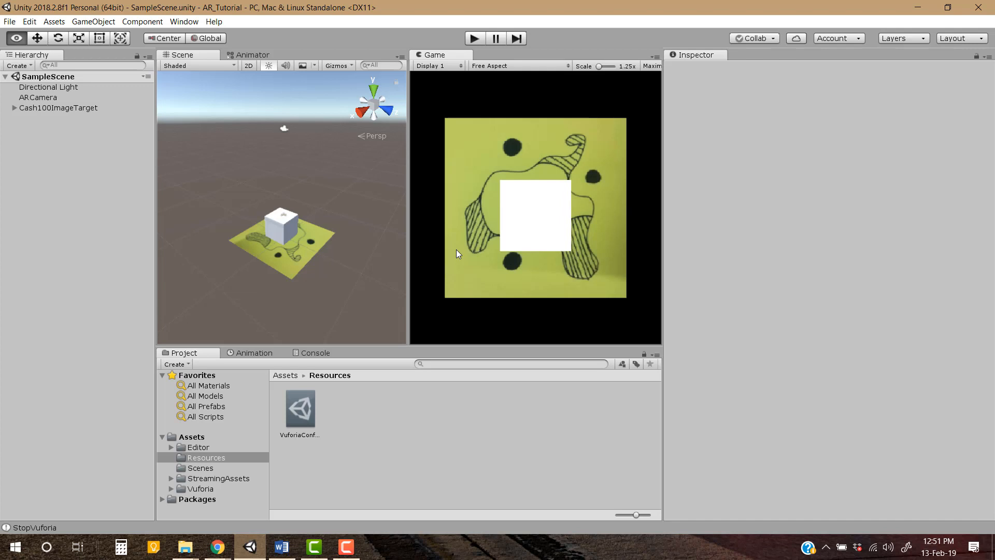
mouse_move(483, 281)
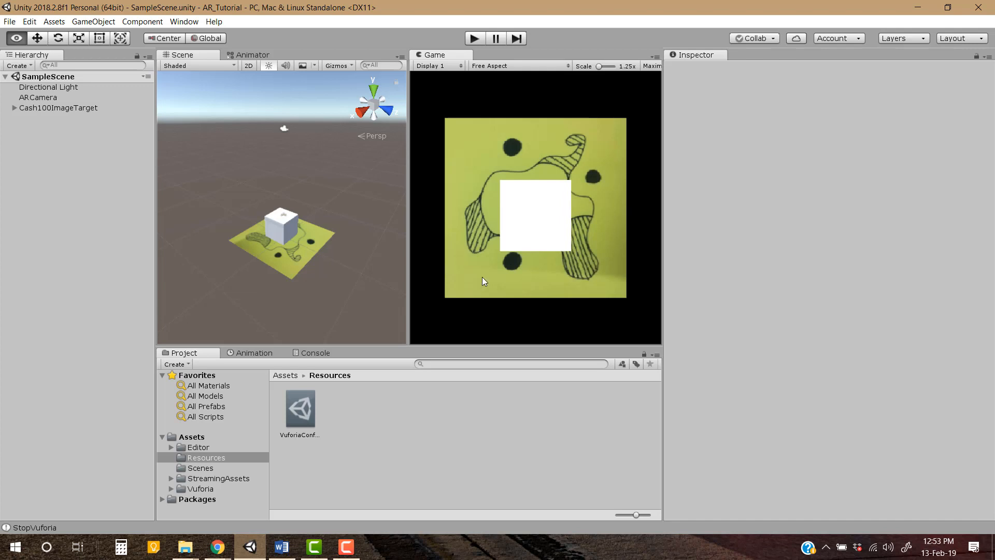
mouse_move(477, 279)
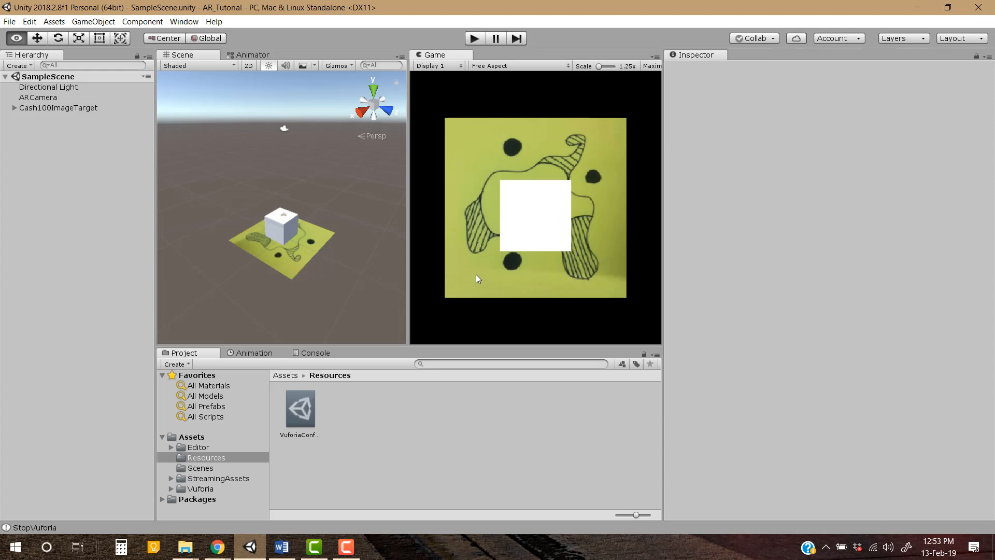